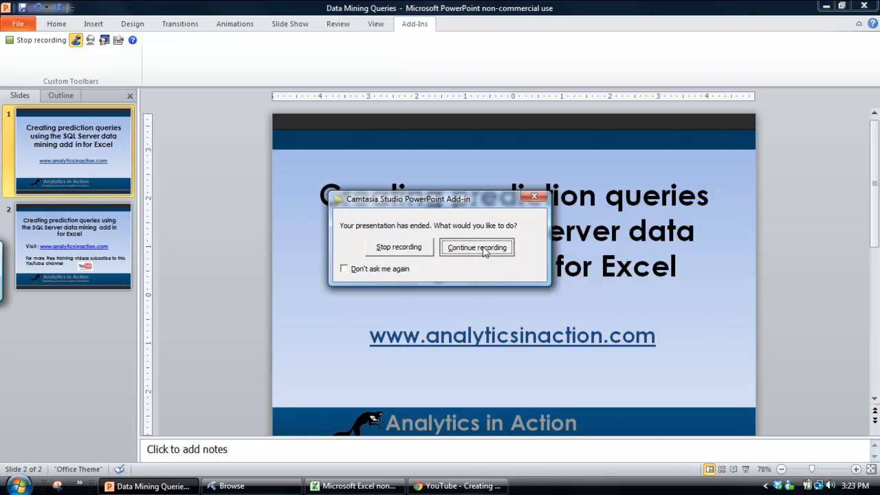
Dismiss the presentation-ended prompt so the Data Mining Queries title slide stays up.
left_click(476, 248)
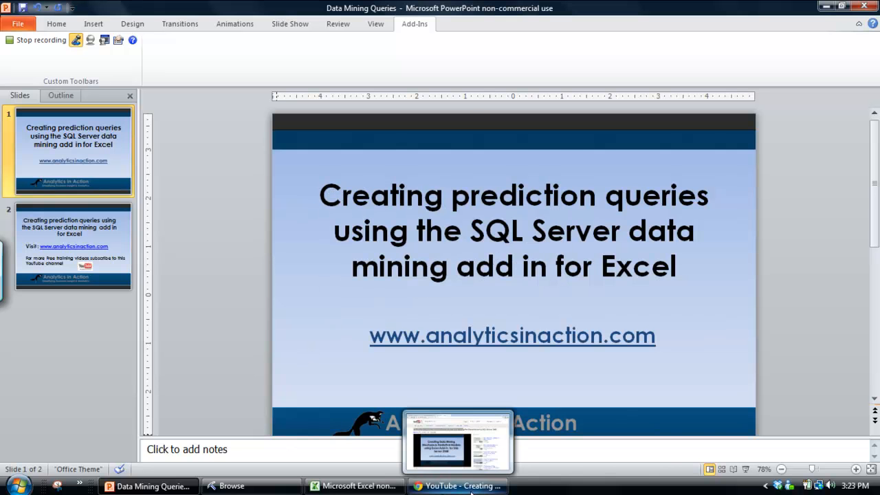
Bring forward the YouTube page for the Creating Data Mining Structures & Predictive Models video.
left_click(456, 487)
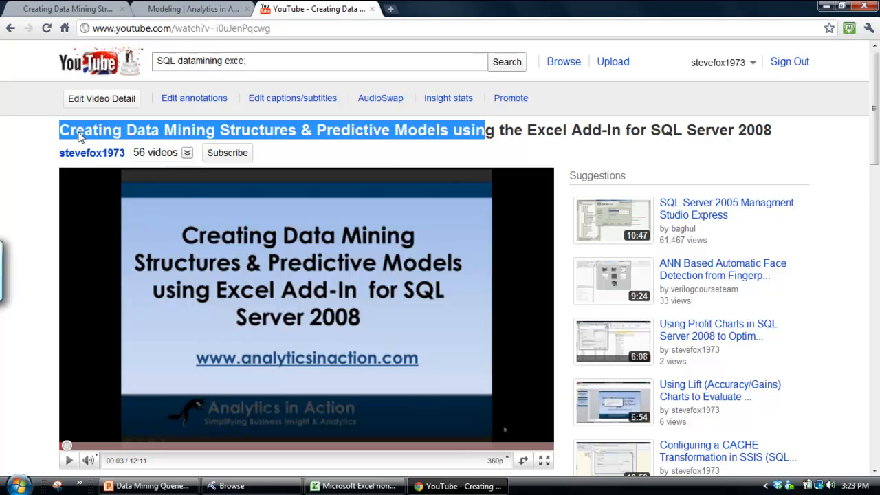
mouse_move(78, 135)
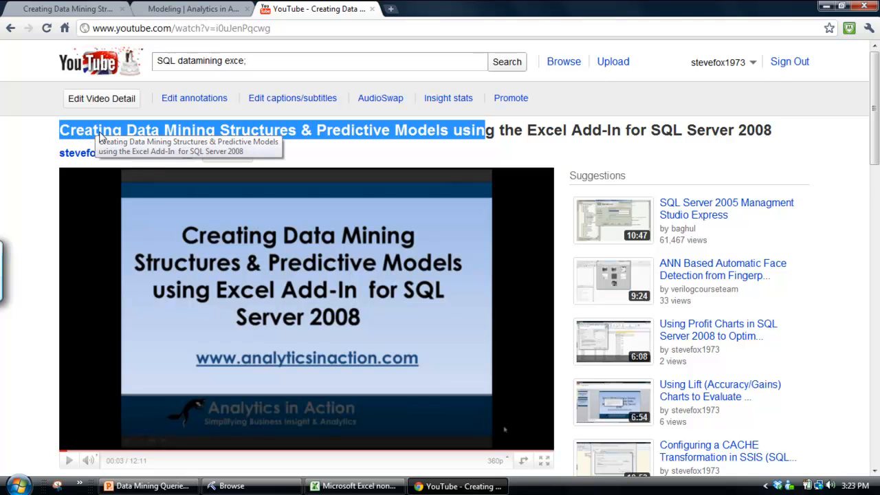
mouse_move(337, 139)
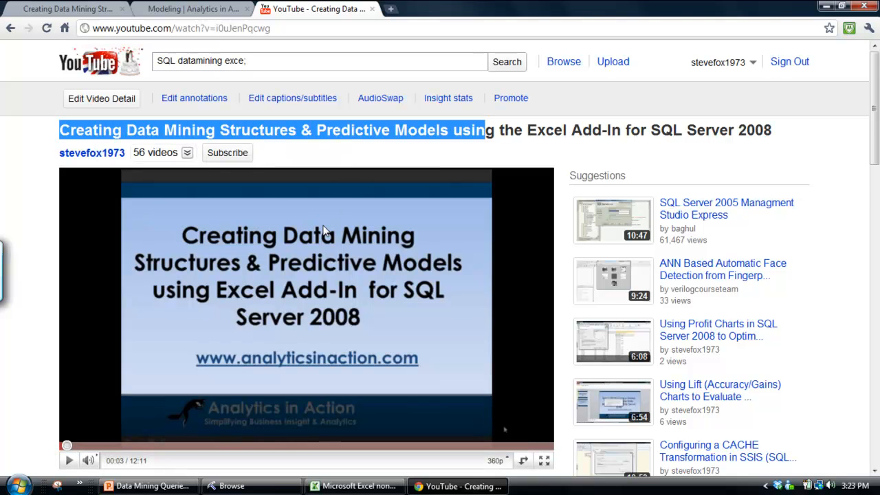
scroll("down", 3)
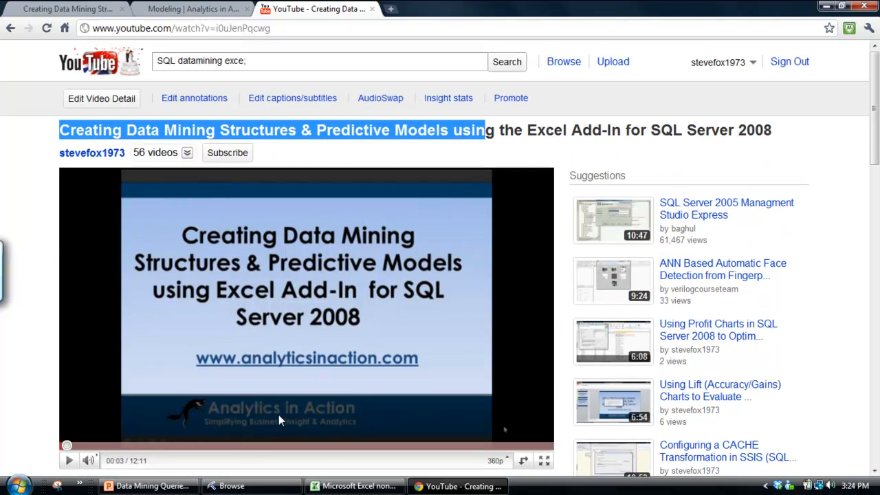
mouse_move(206, 60)
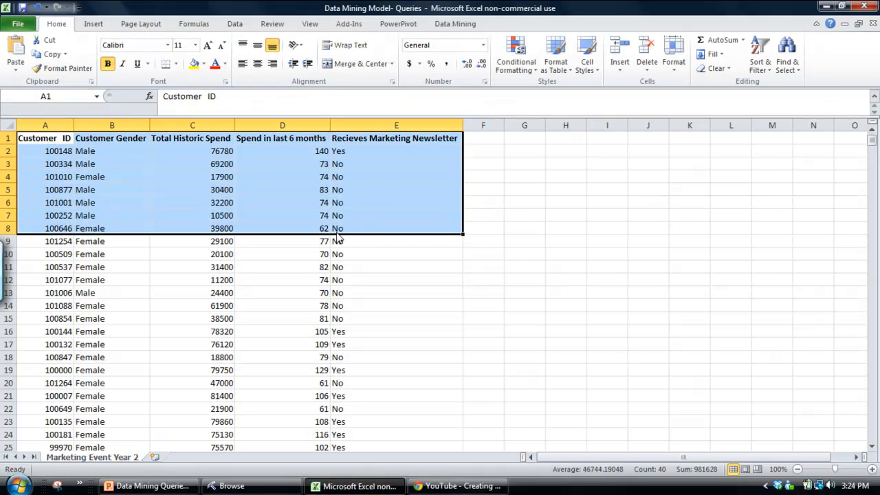
Show the Data Mining ribbon tools over the selected Marketing Event Year 2 customer table.
scroll("down", 3)
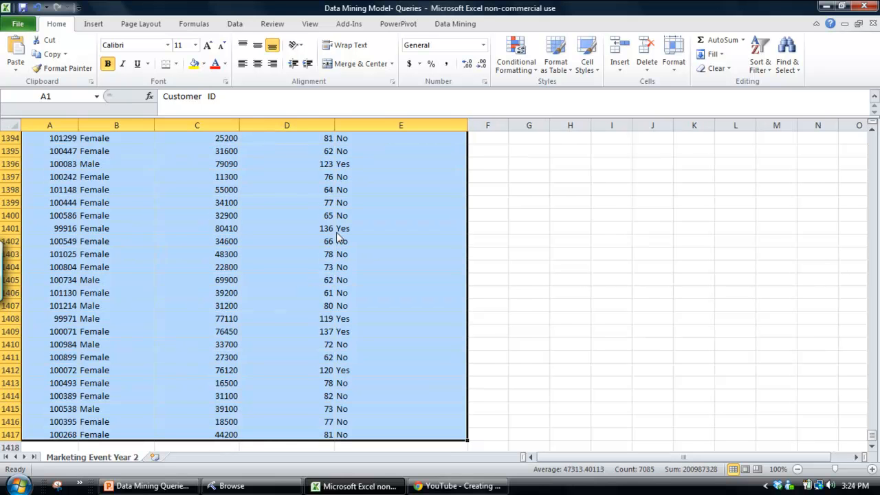
mouse_move(338, 236)
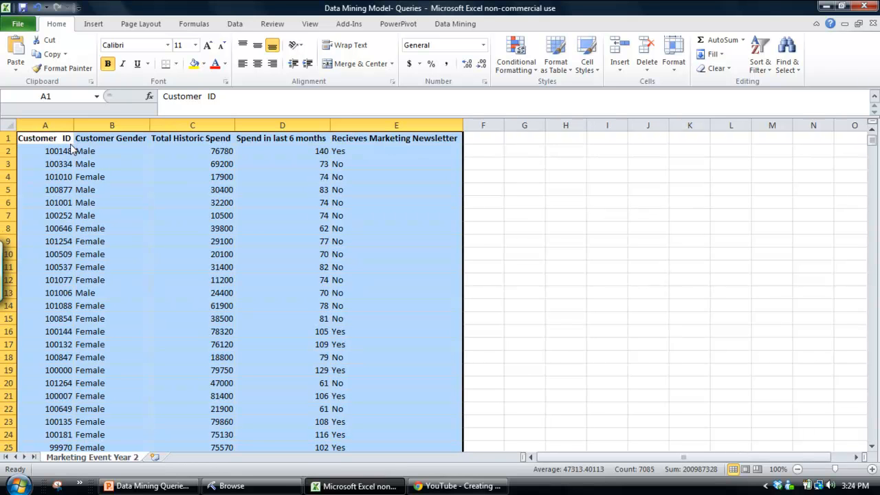
mouse_move(454, 23)
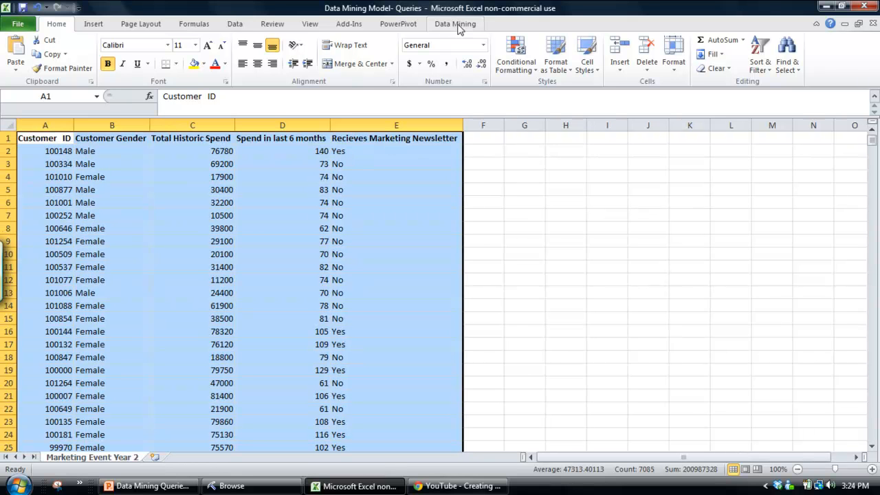
left_click(454, 24)
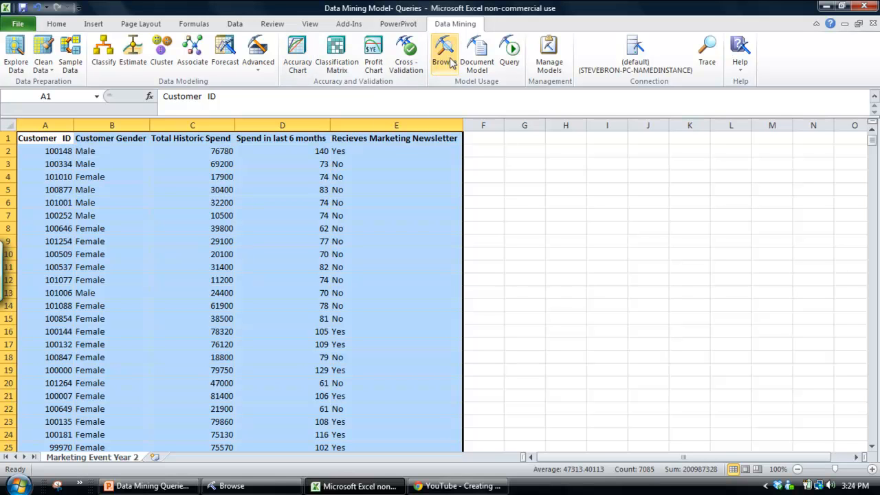
mouse_move(525, 71)
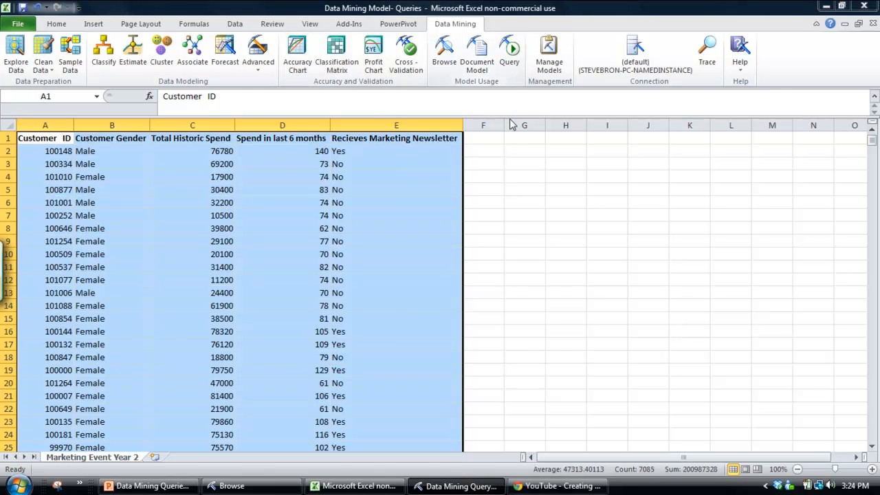
Start the Data Mining Query Wizard keeping the Marketing - Decision Tree model as its basis.
left_click(509, 52)
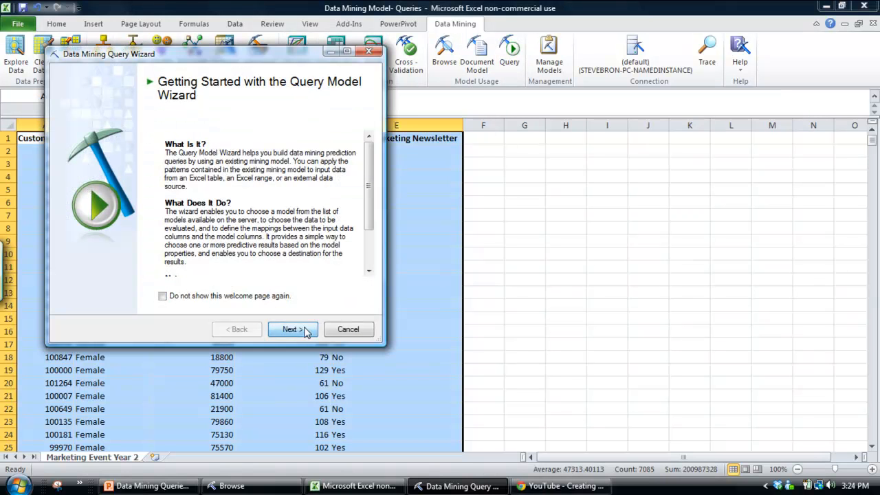
left_click(291, 329)
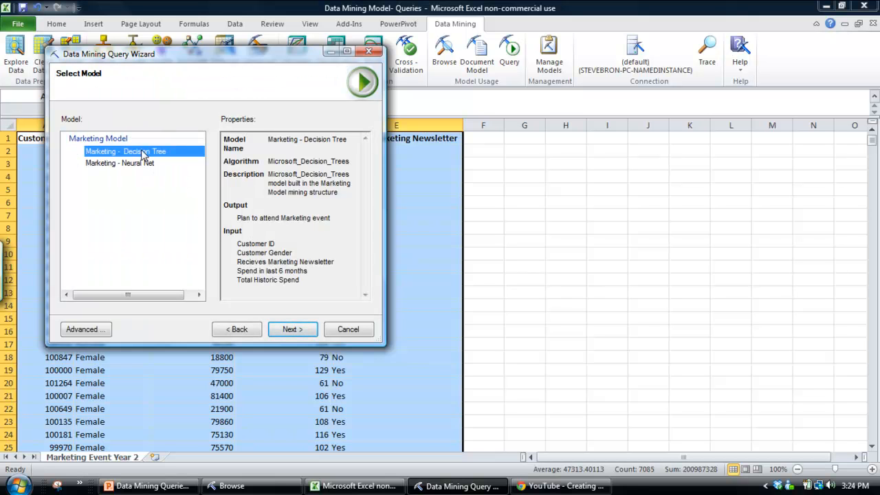
mouse_move(279, 316)
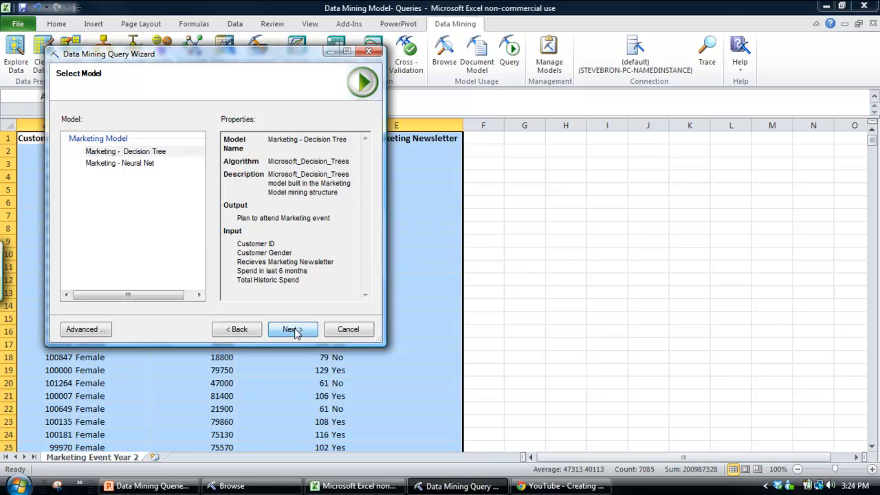
left_click(291, 329)
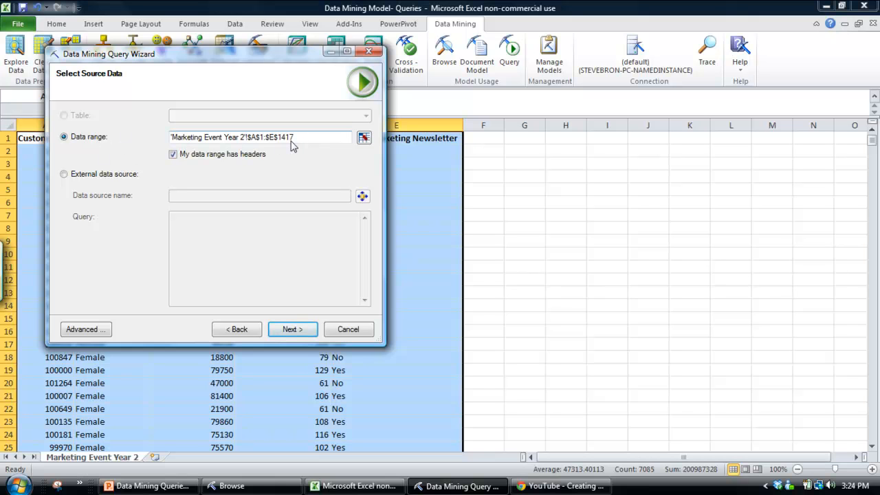
mouse_move(192, 141)
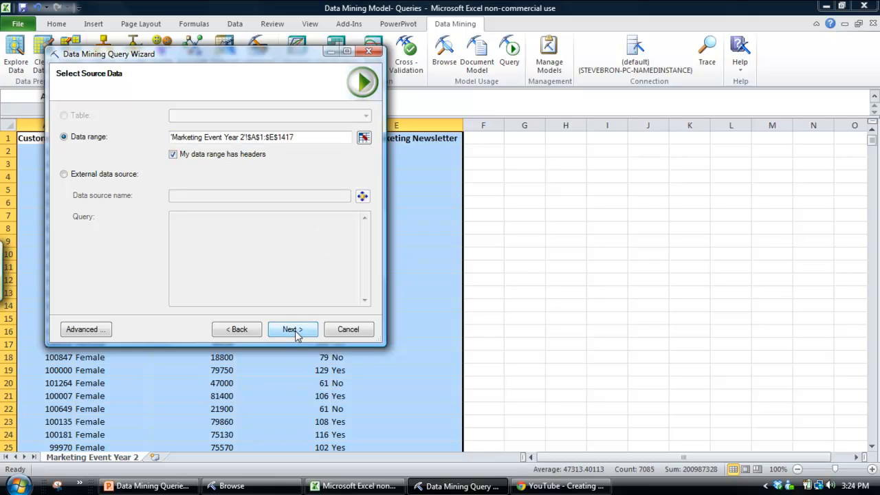
Accept the customer table as source and the column mappings, leaving Plan to attend Marketing event unmapped.
left_click(291, 329)
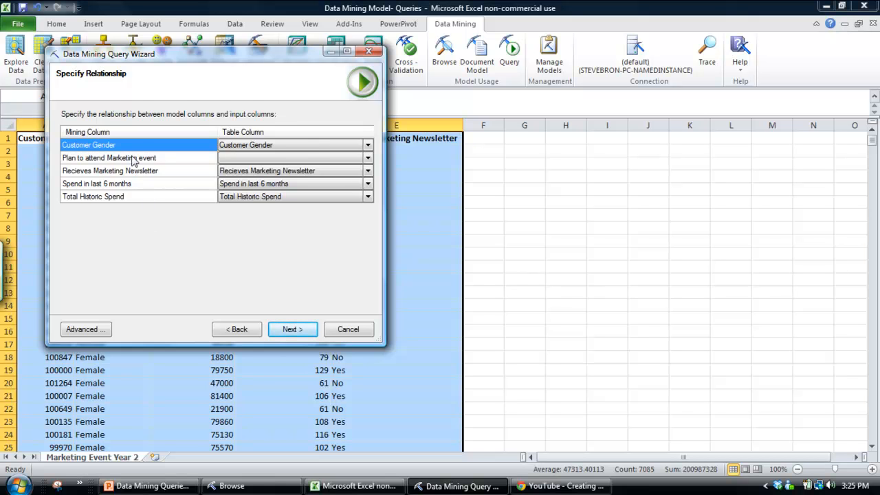
mouse_move(88, 130)
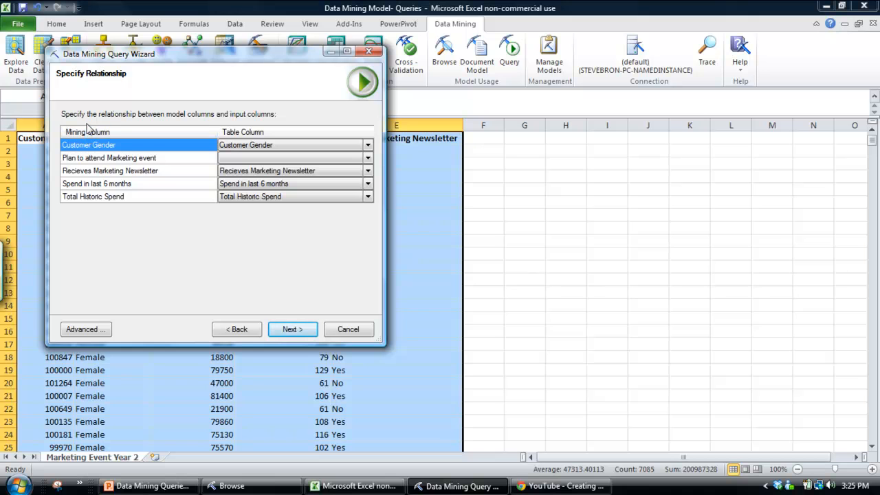
mouse_move(237, 135)
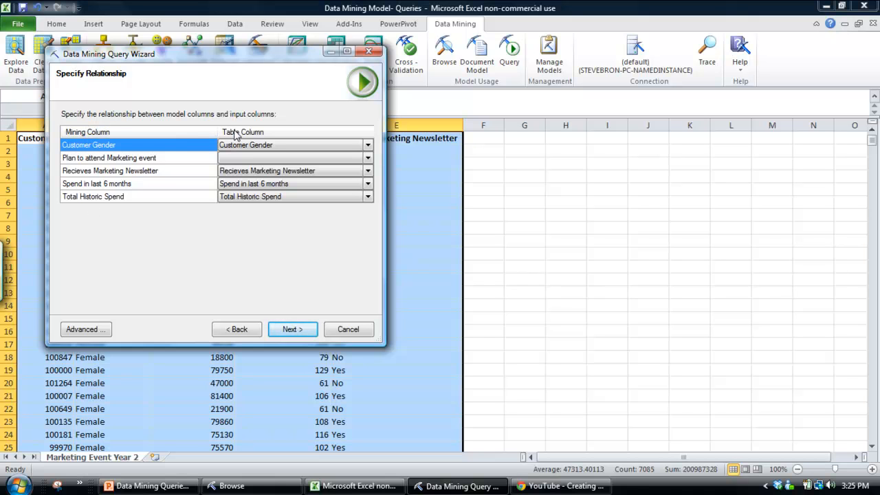
mouse_move(322, 308)
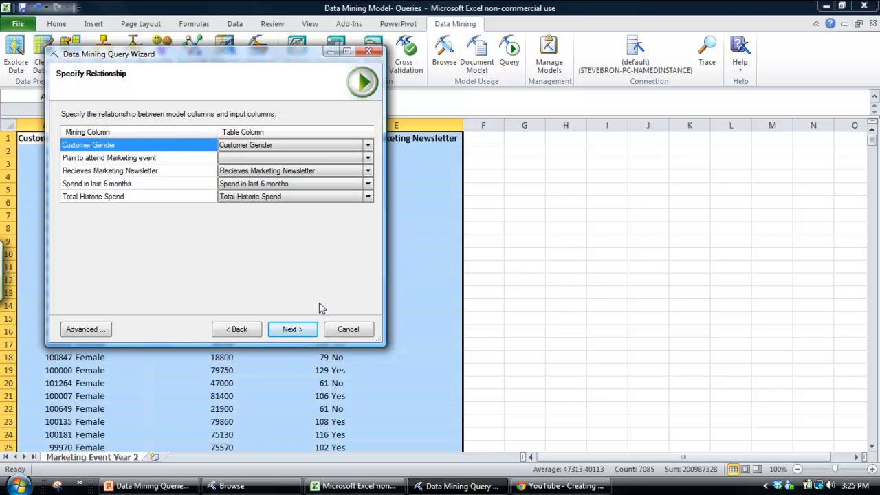
mouse_move(126, 167)
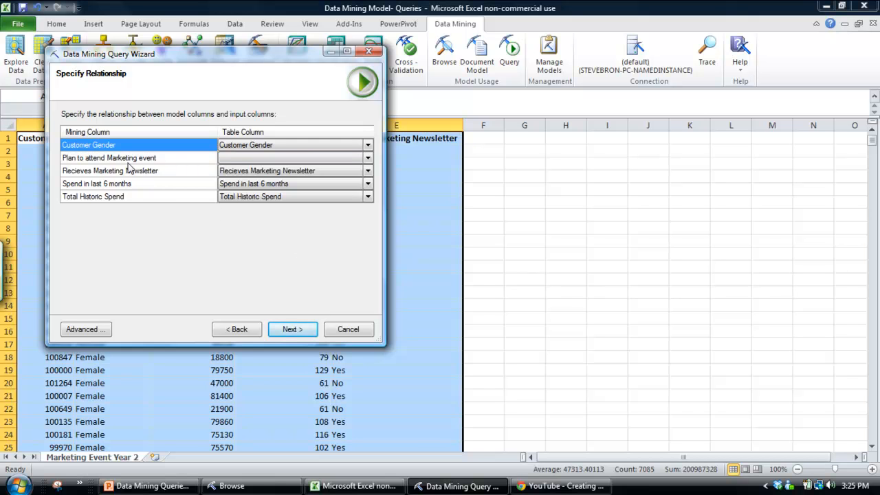
left_click(109, 157)
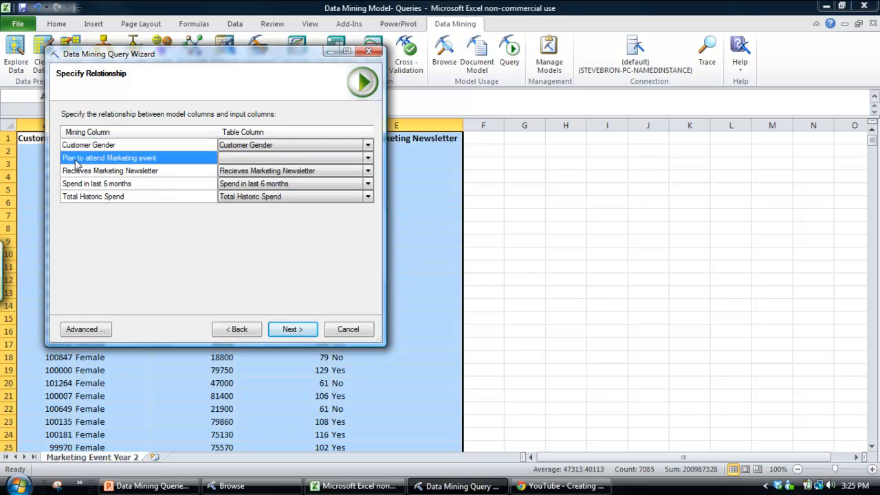
left_click(291, 157)
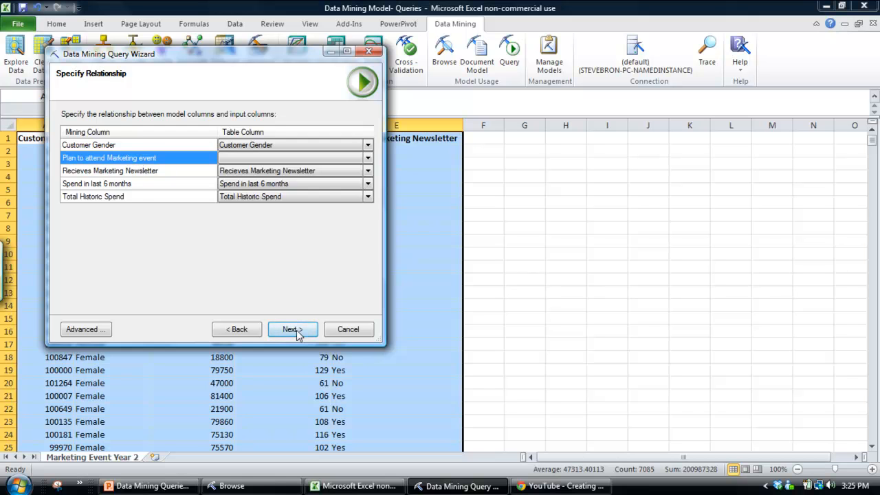
left_click(292, 329)
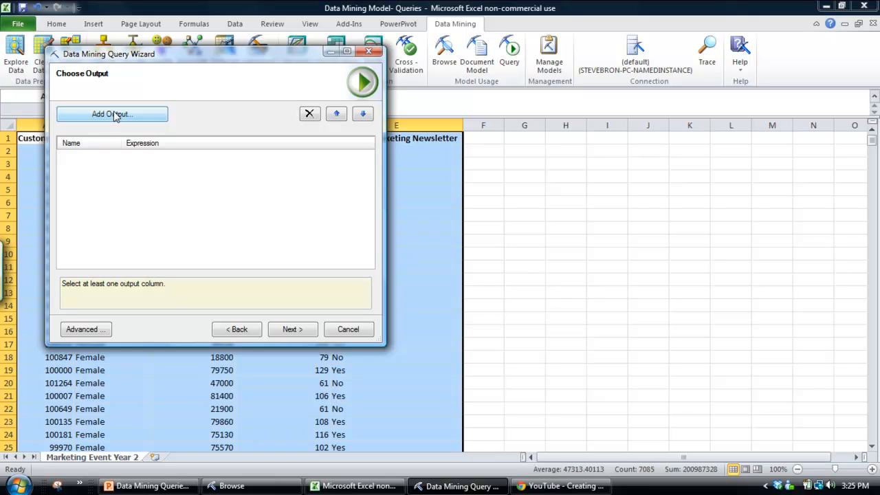
Add an output column named Predict (Y/N) using the Predict function.
left_click(112, 113)
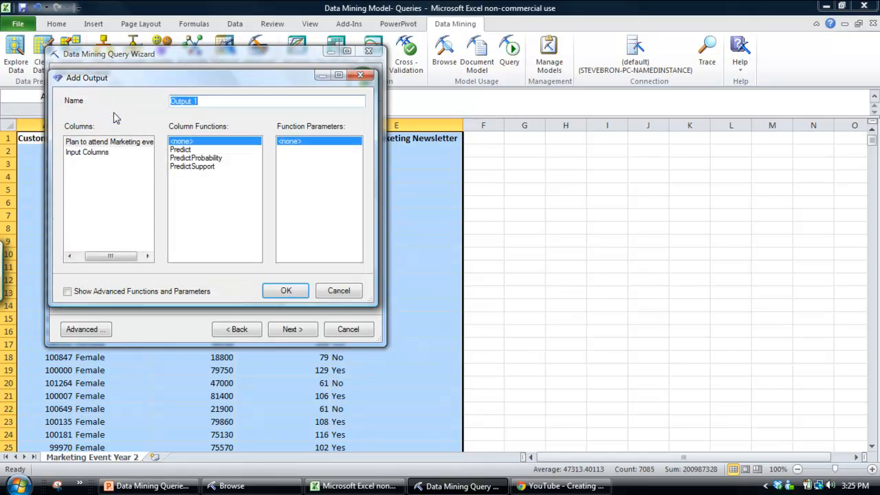
mouse_move(146, 101)
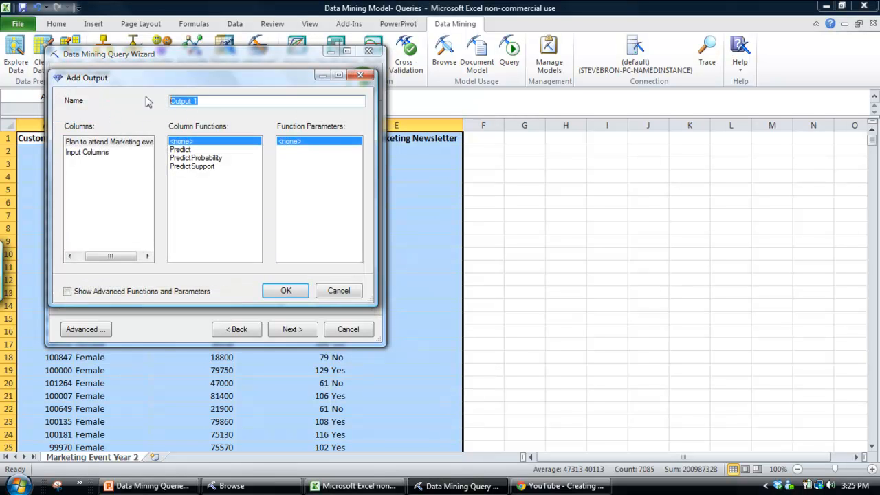
type("Pred")
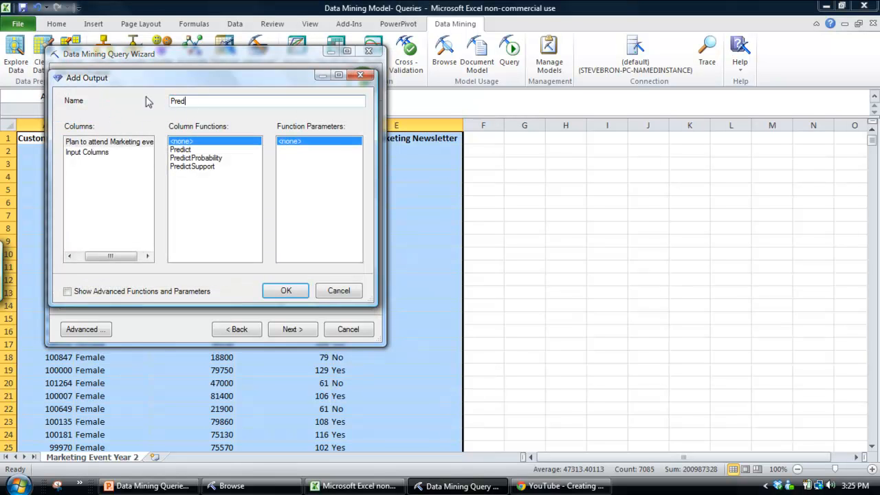
type("ict")
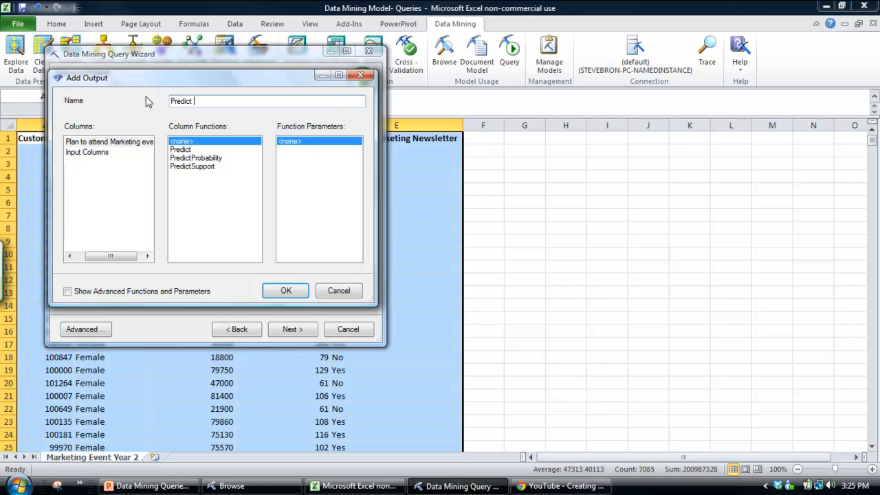
type("(Y/N")
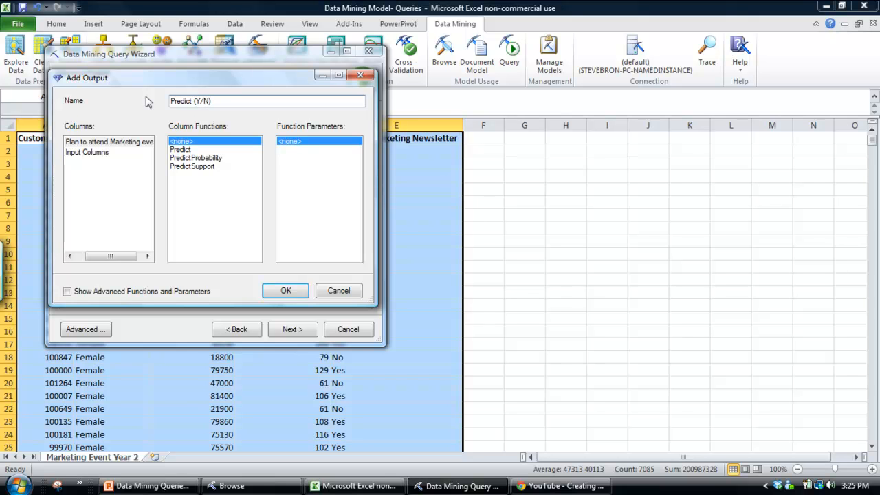
left_click(180, 148)
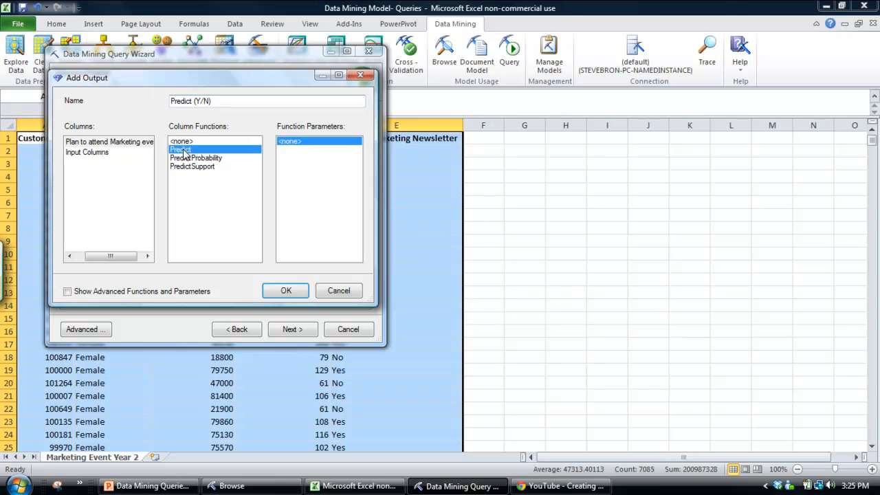
left_click(286, 290)
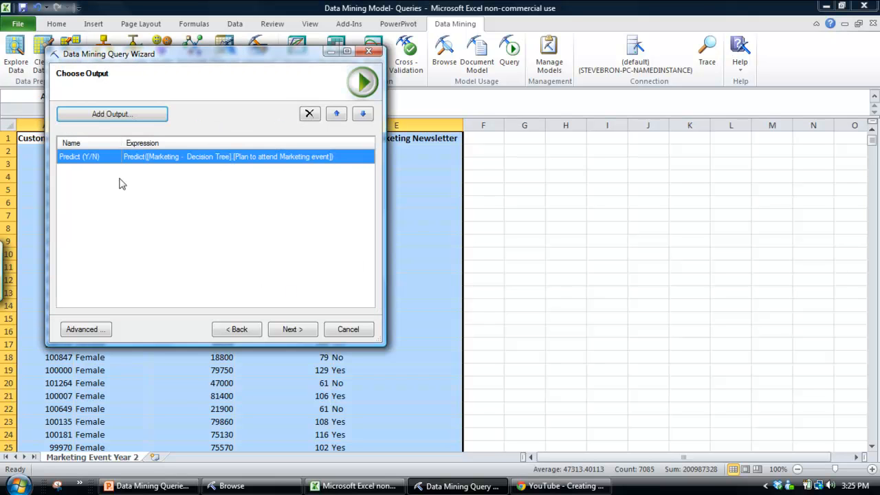
Add a second output named Probability using the PredictProbability function.
left_click(111, 113)
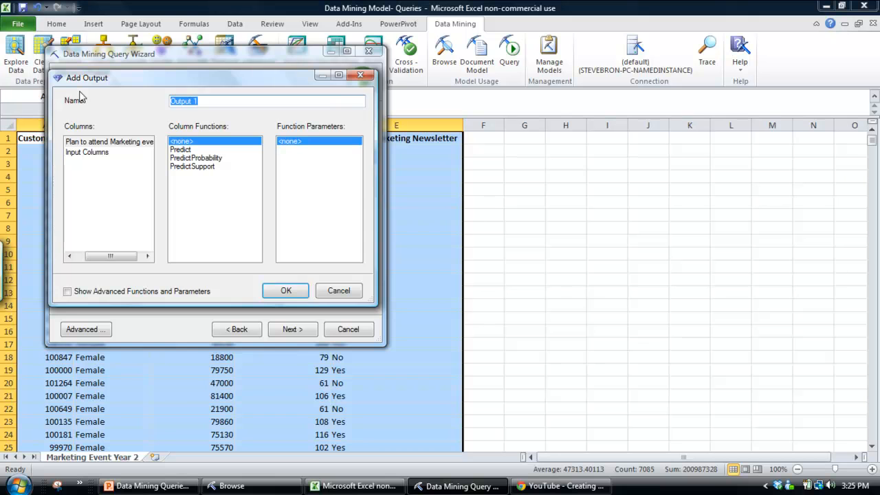
type("Probability")
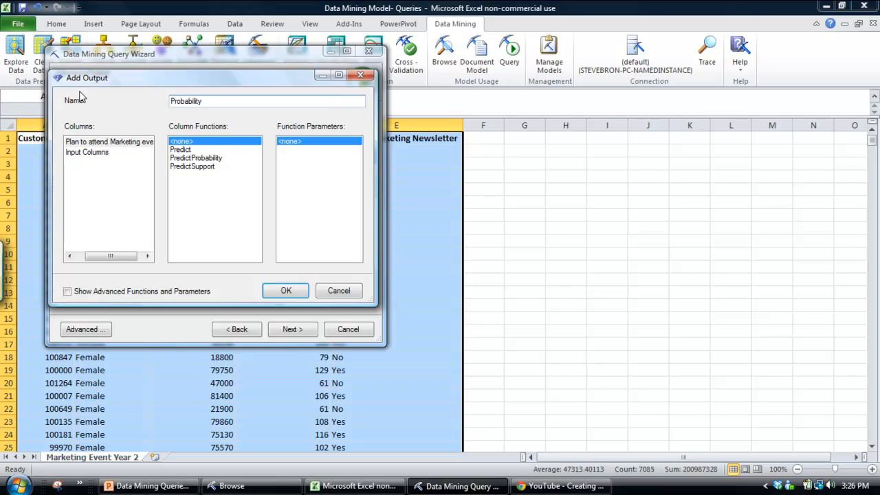
left_click(195, 156)
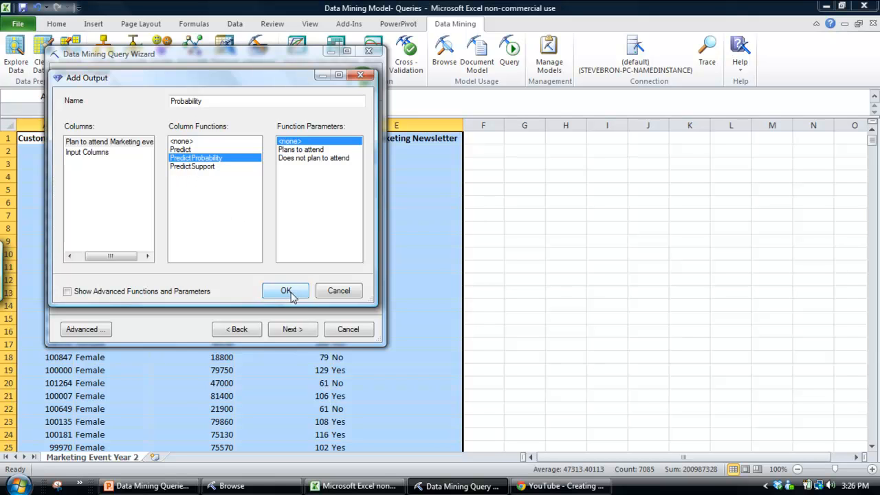
left_click(285, 290)
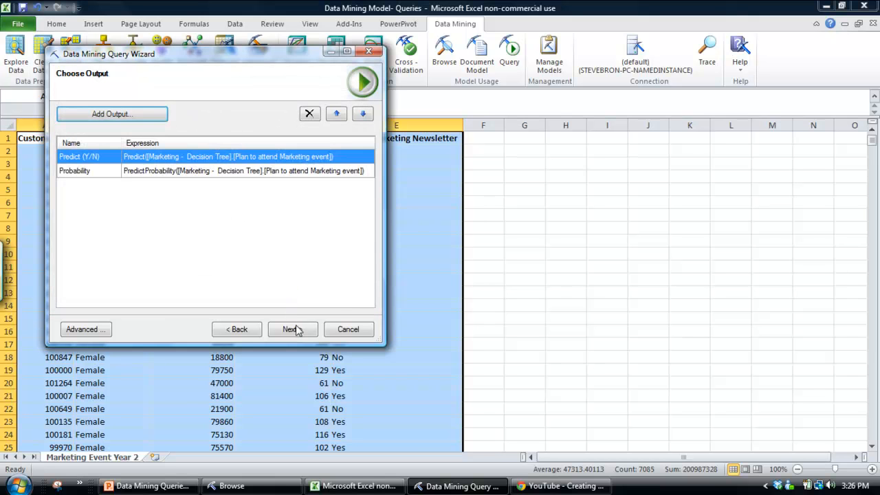
Finish the query appending Predict (Y/N) and Probability columns beside the customer data.
left_click(289, 328)
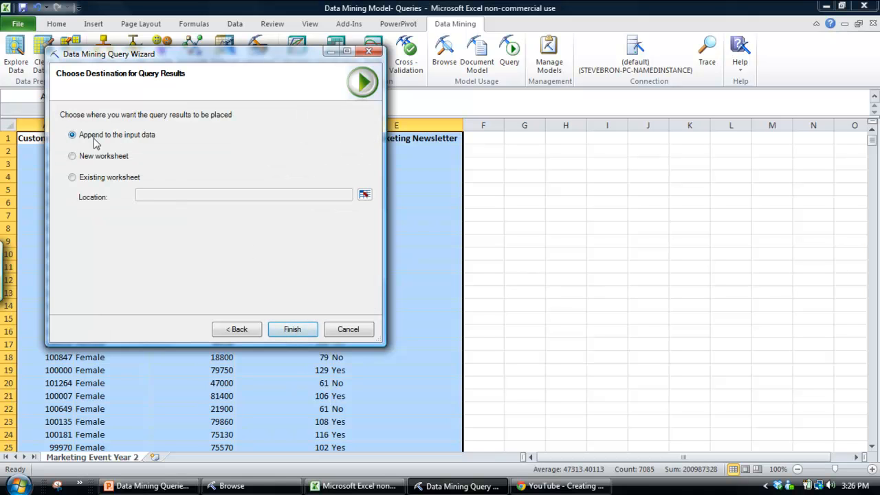
mouse_move(146, 143)
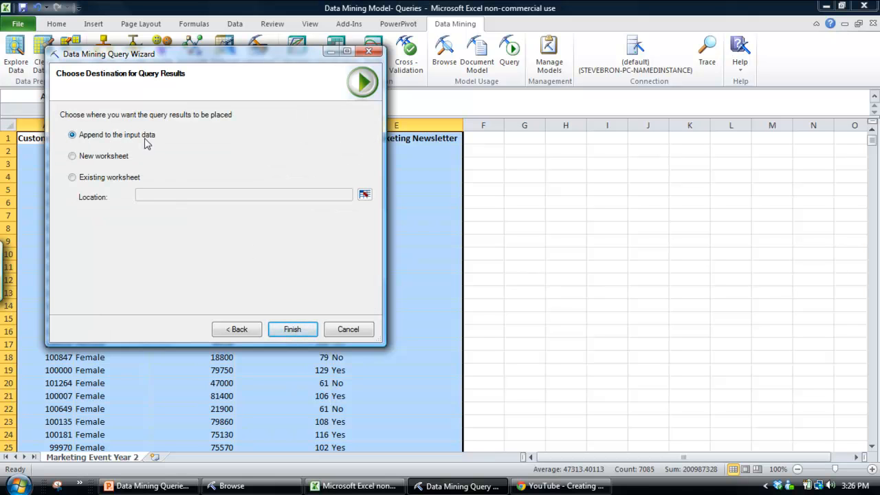
mouse_move(195, 203)
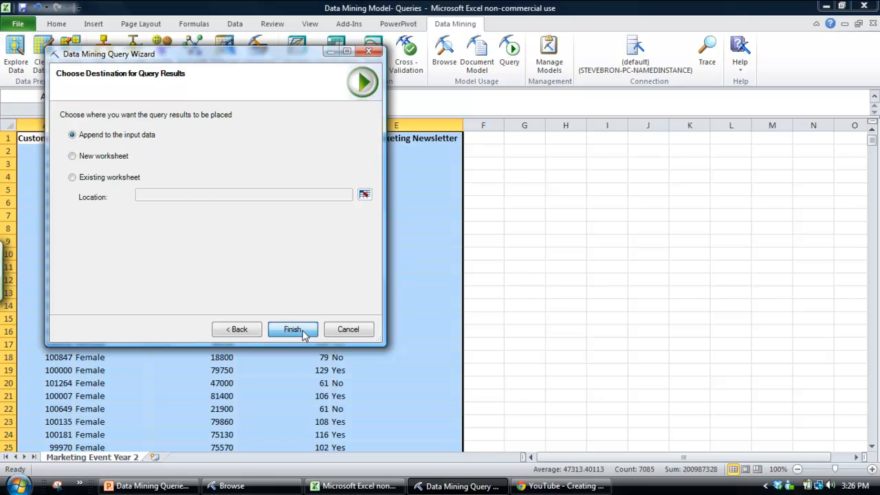
left_click(292, 328)
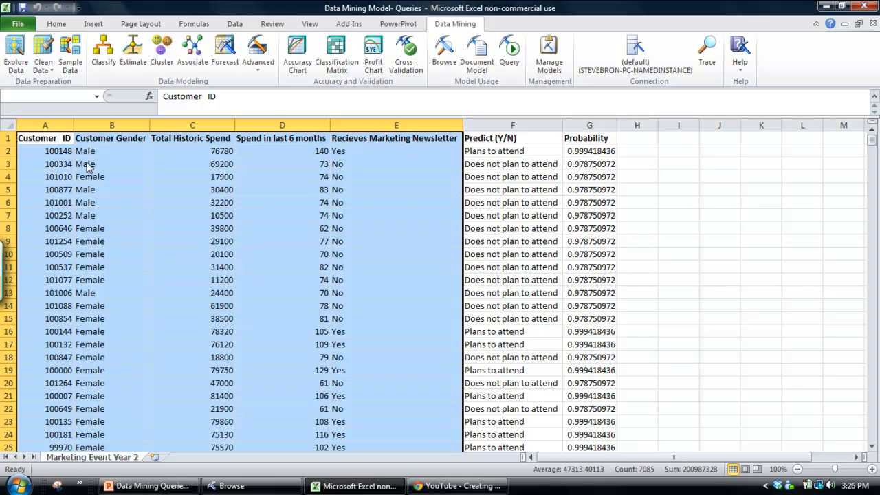
left_click(44, 149)
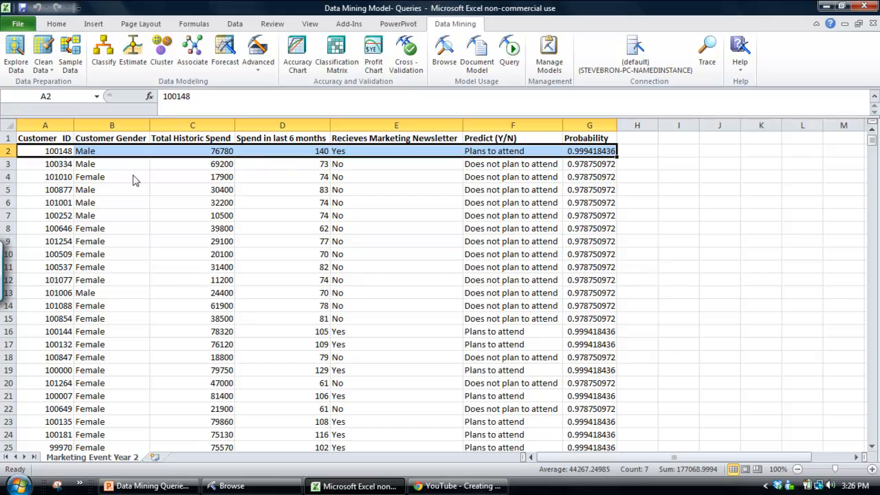
mouse_move(515, 159)
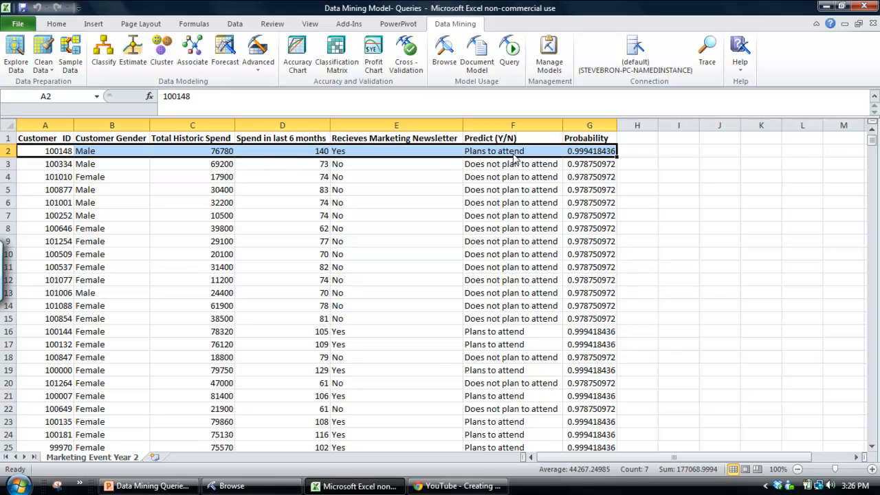
Format the Probability column as percentages with two decimals, e.g. 99.94% and 97.88%.
left_click(512, 150)
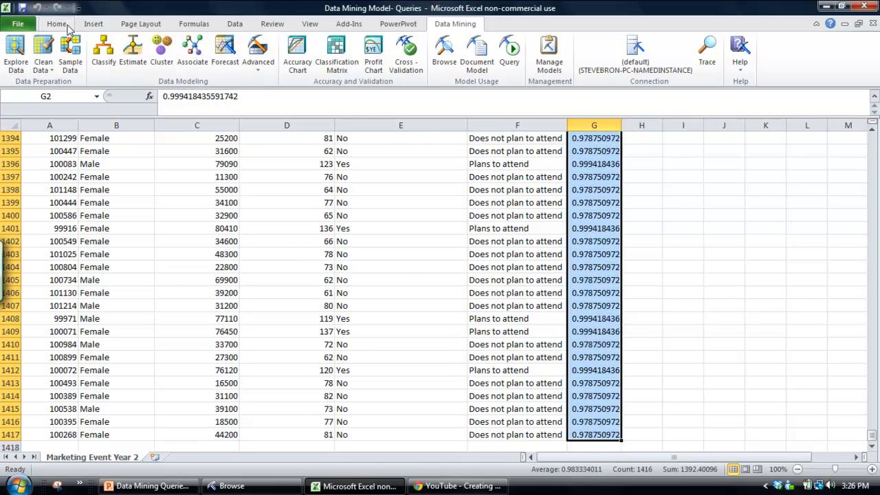
left_click(56, 23)
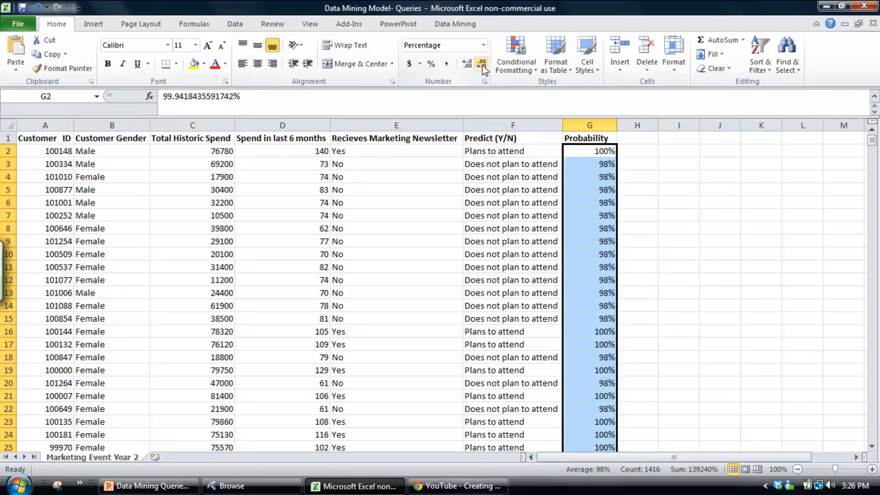
left_click(466, 64)
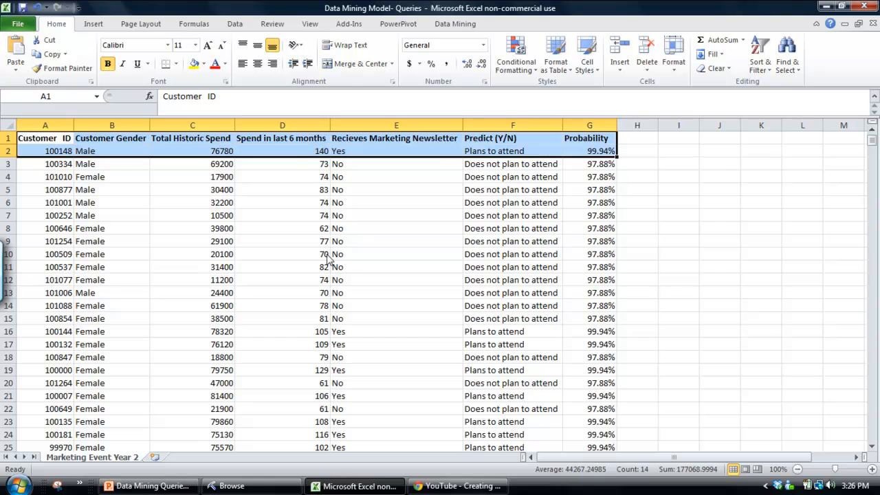
mouse_move(231, 486)
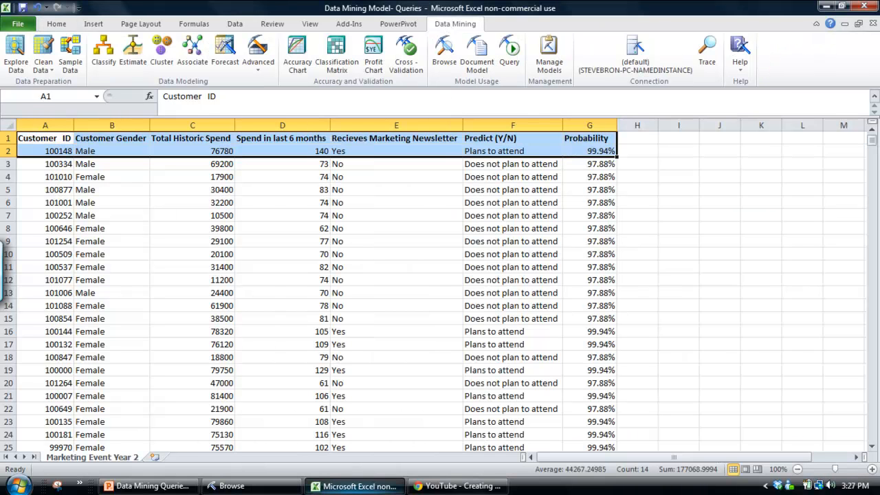
Browse the decision tree to the newsletter-Yes, spend ≥ 74610 node: 229 cases, 99.94% attending.
left_click(442, 53)
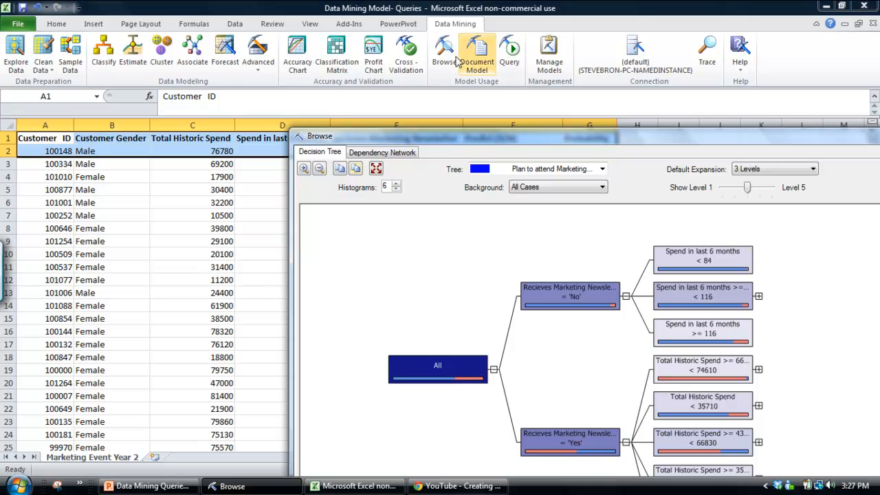
mouse_move(443, 52)
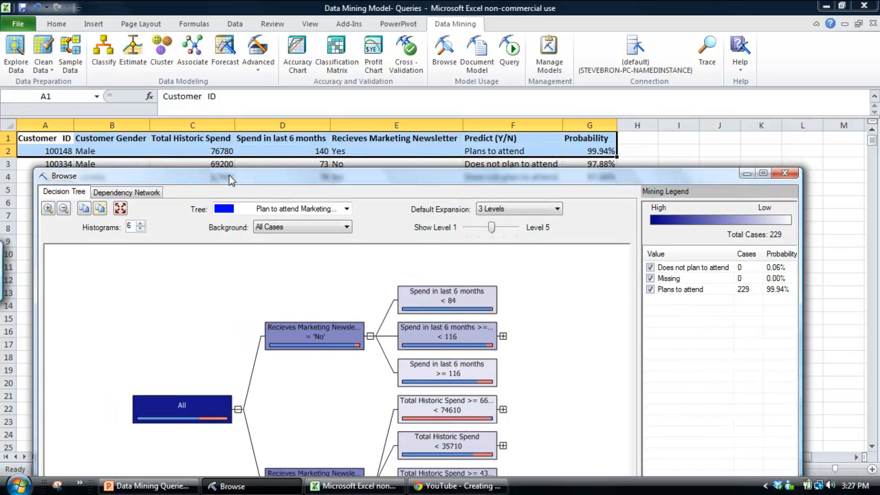
mouse_move(245, 159)
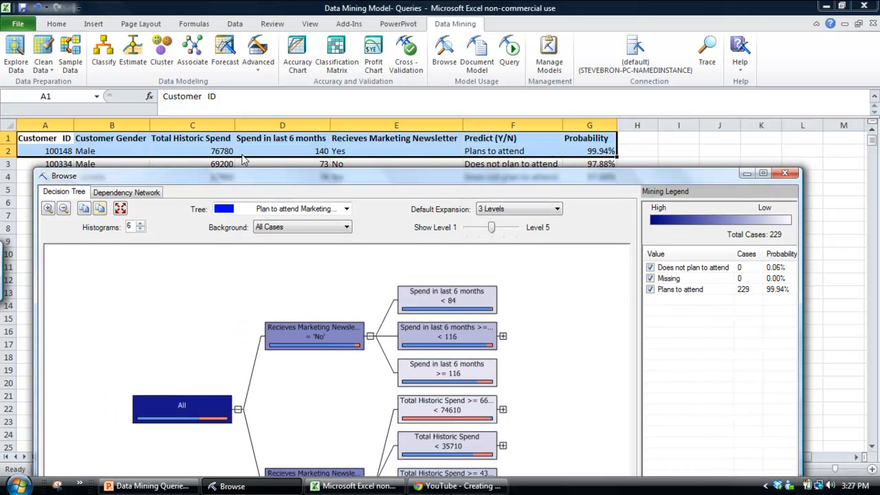
mouse_move(219, 156)
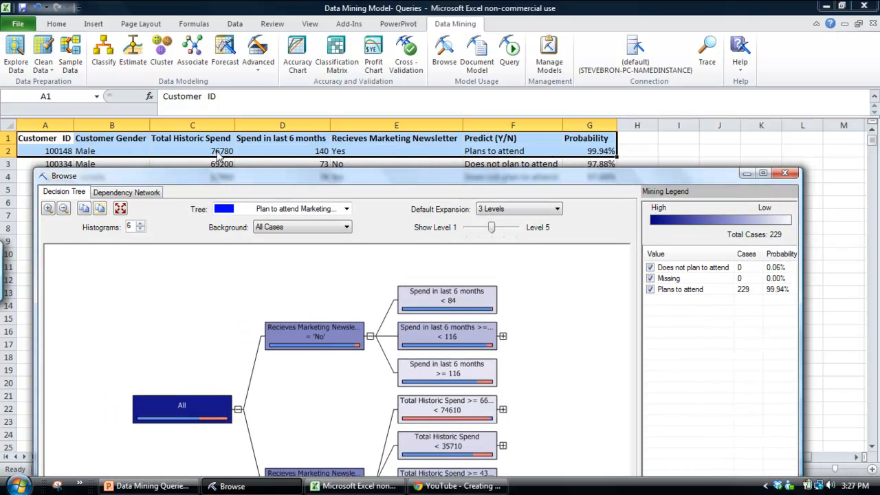
mouse_move(206, 159)
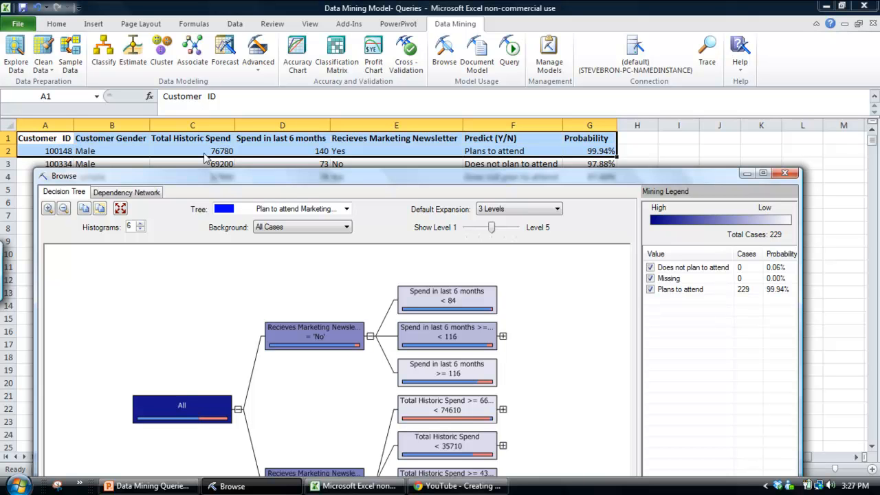
mouse_move(448, 159)
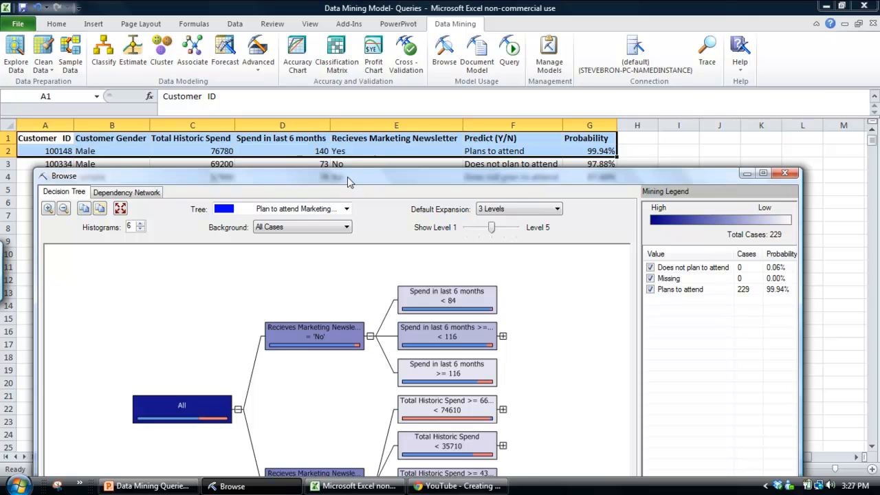
left_click(763, 173)
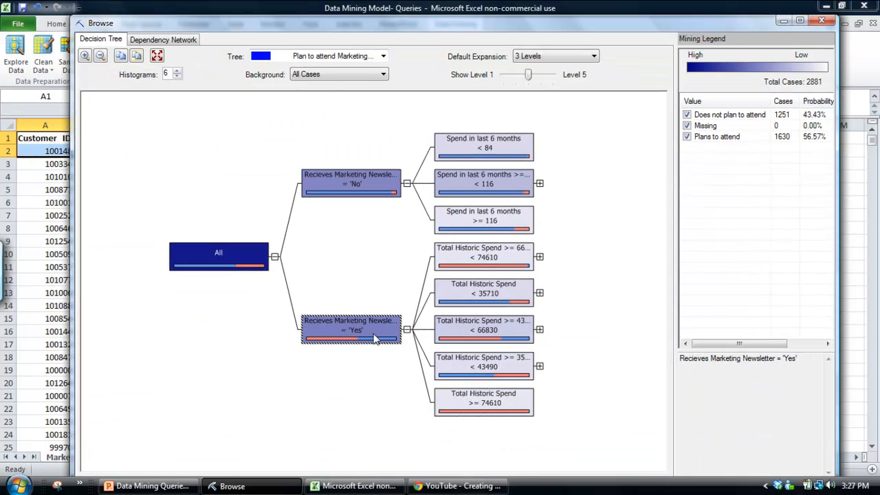
left_click(483, 401)
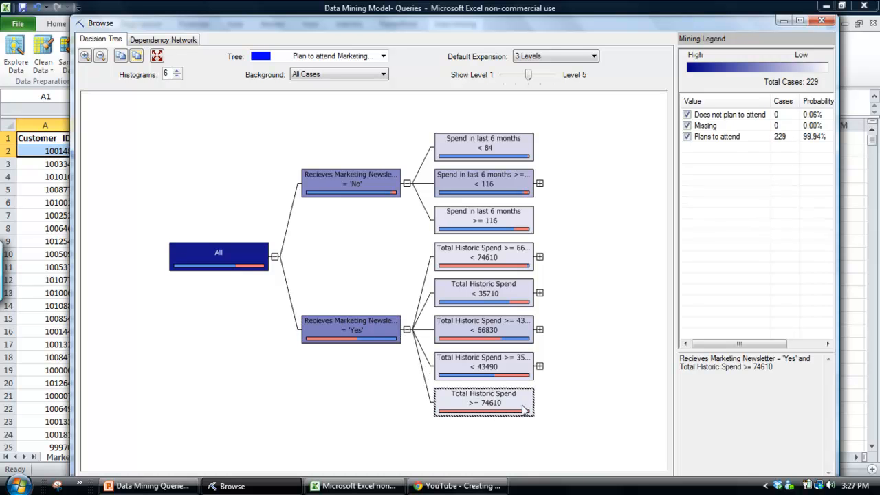
mouse_move(488, 409)
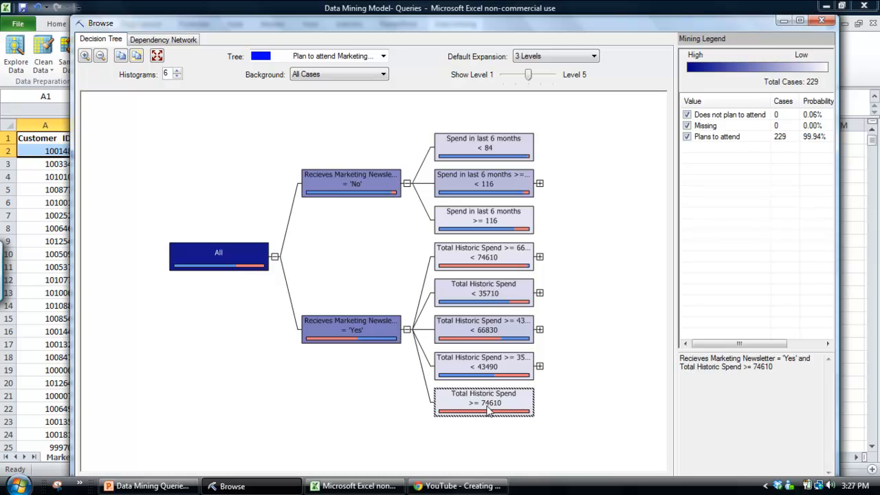
mouse_move(811, 141)
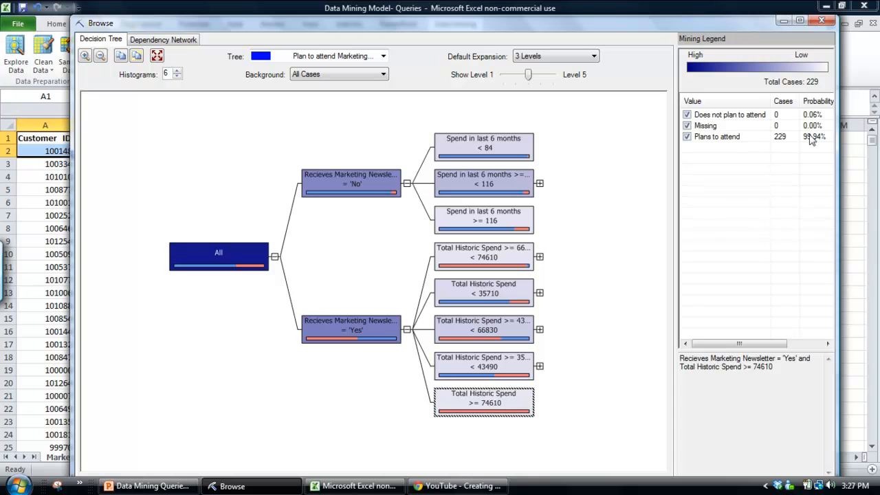
mouse_move(813, 146)
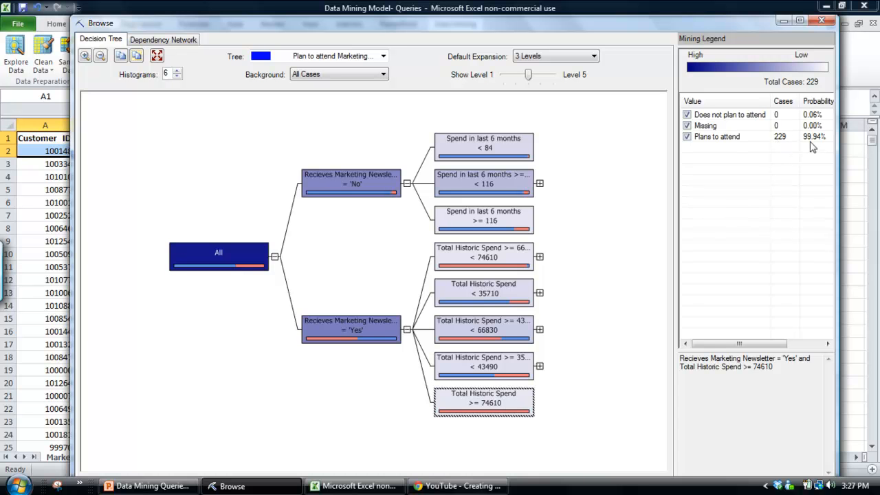
mouse_move(819, 143)
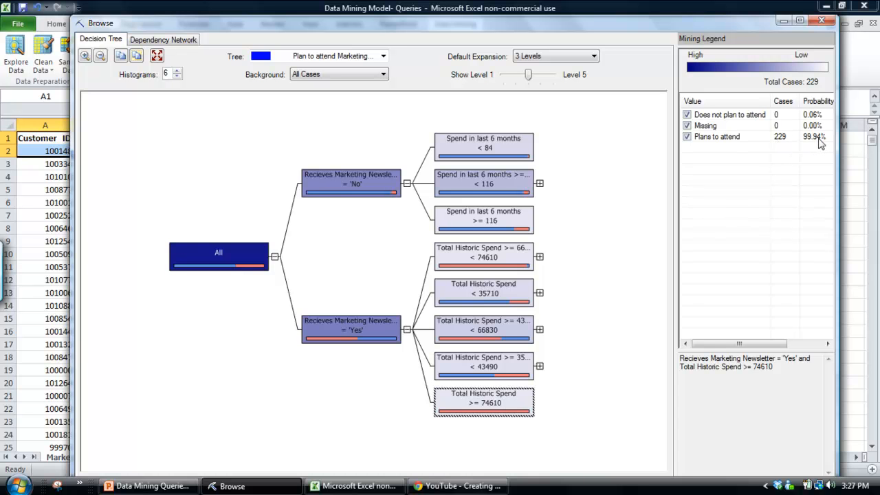
mouse_move(736, 145)
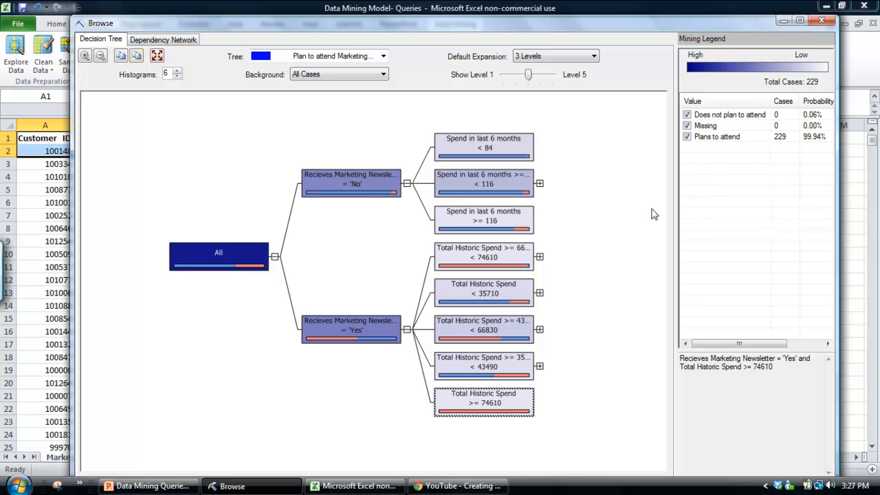
mouse_move(715, 151)
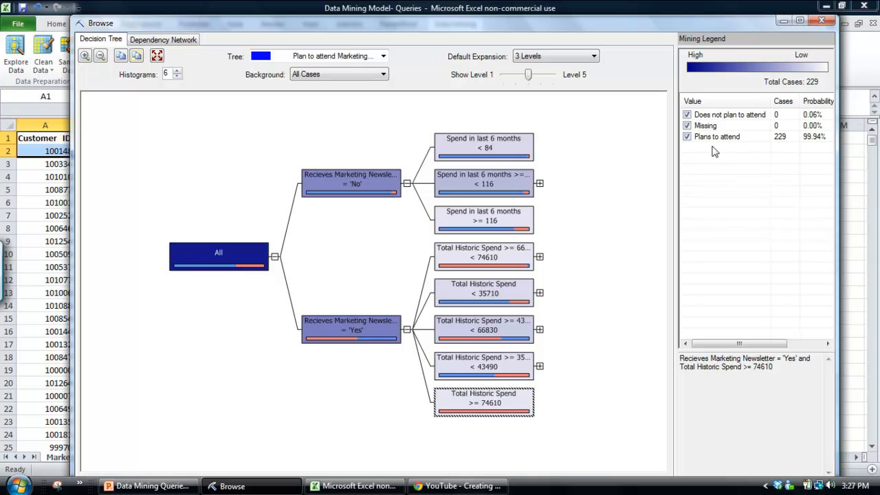
mouse_move(171, 24)
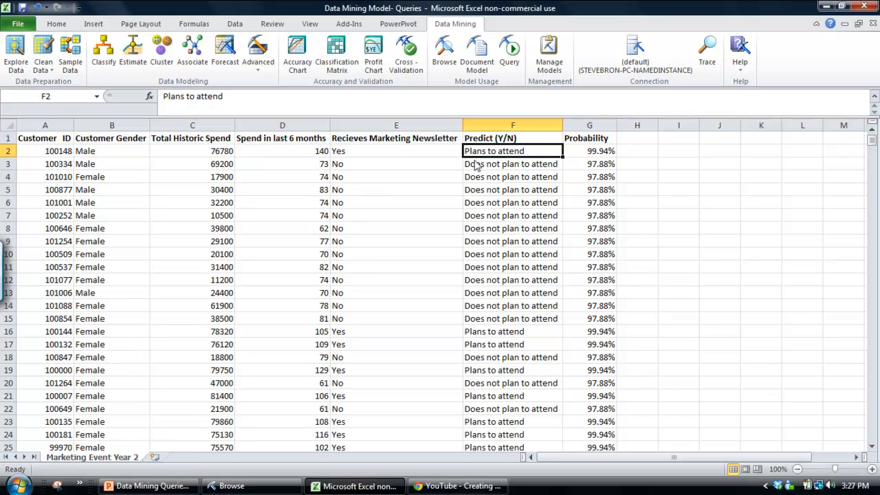
Read the first customer's unrounded probability in G2, then switch to the YouTube tutorial window.
left_click(588, 150)
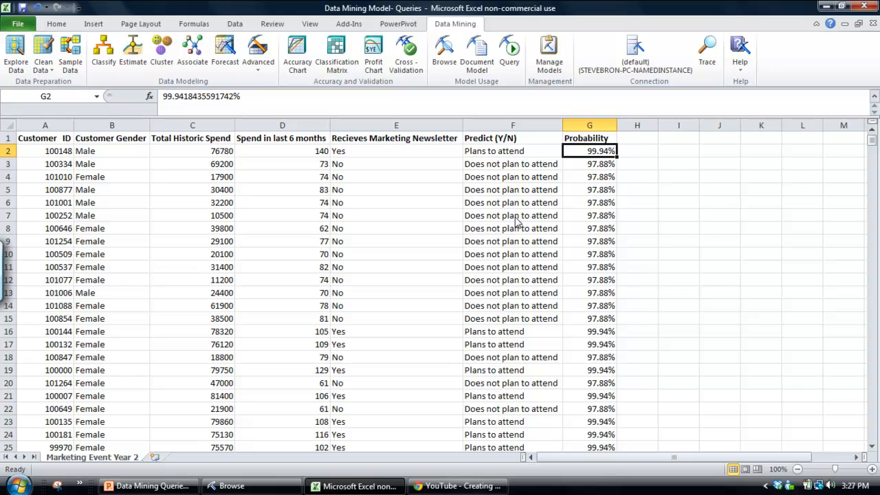
mouse_move(349, 411)
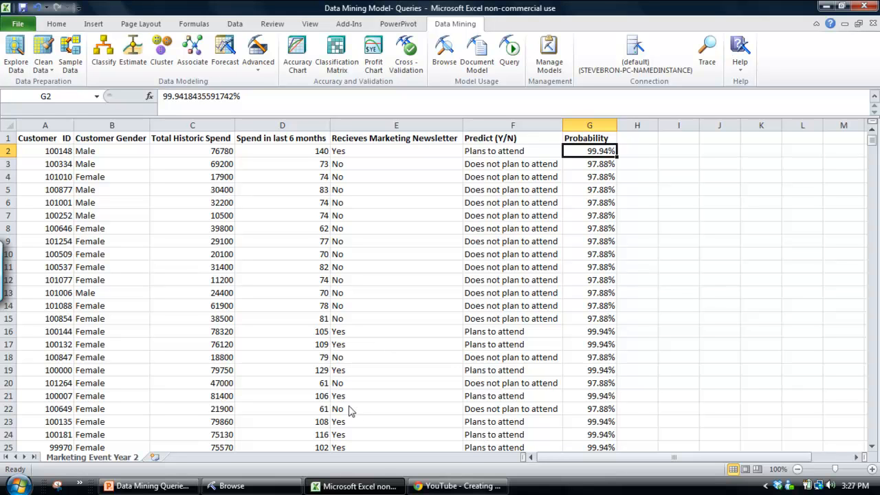
mouse_move(423, 340)
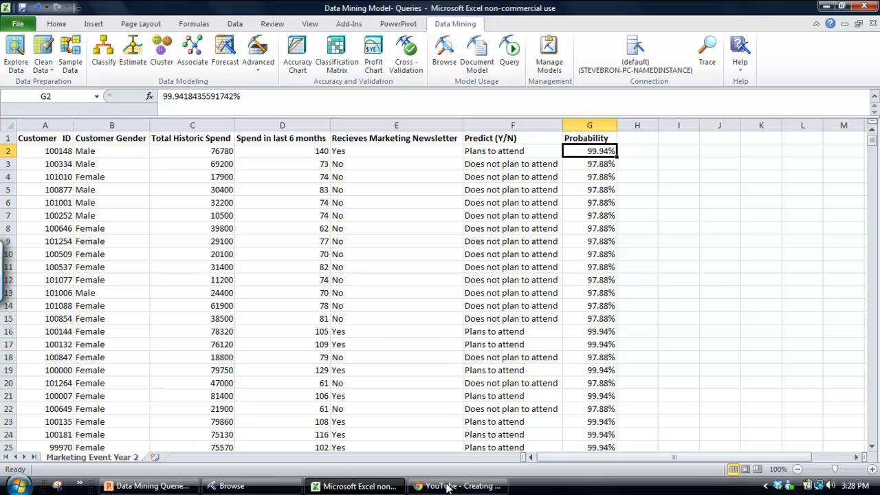
left_click(456, 486)
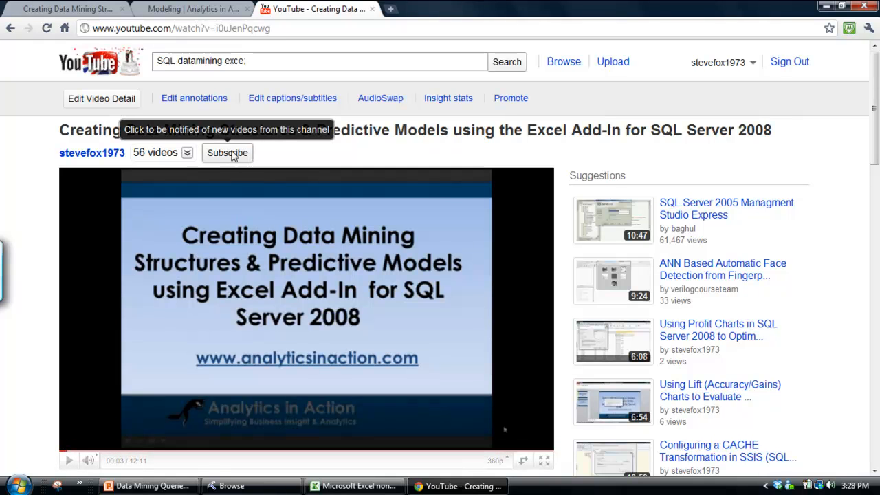
mouse_move(237, 157)
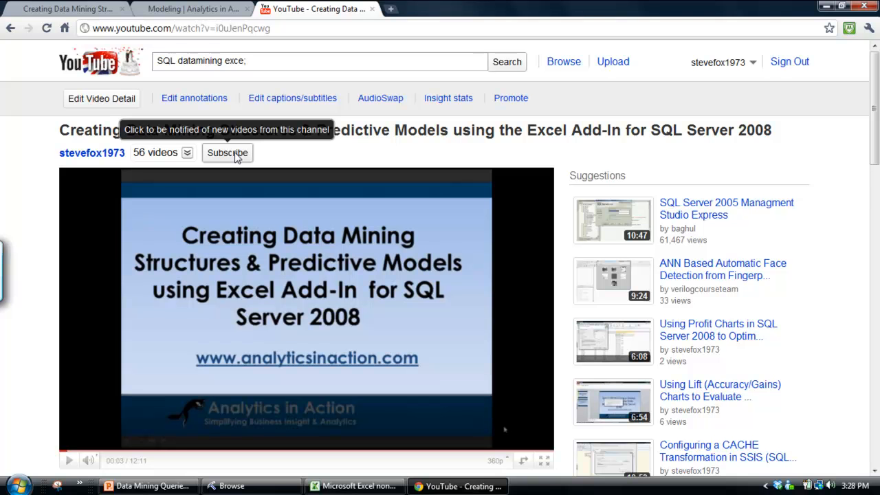
mouse_move(170, 8)
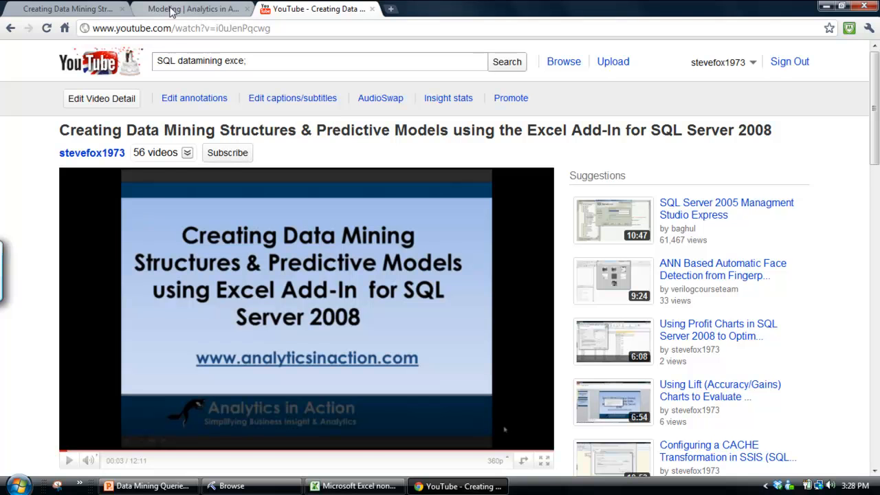
Switch the browser to the Analytics in Action Modeling page.
left_click(193, 8)
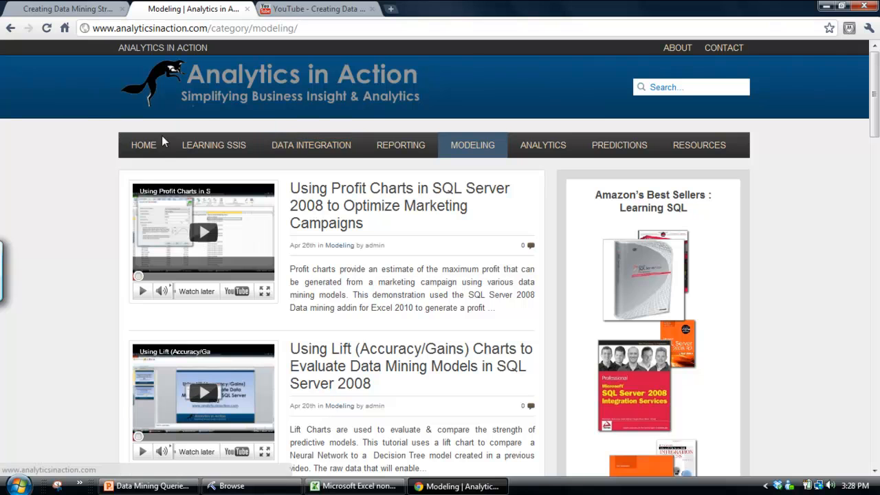
mouse_move(203, 77)
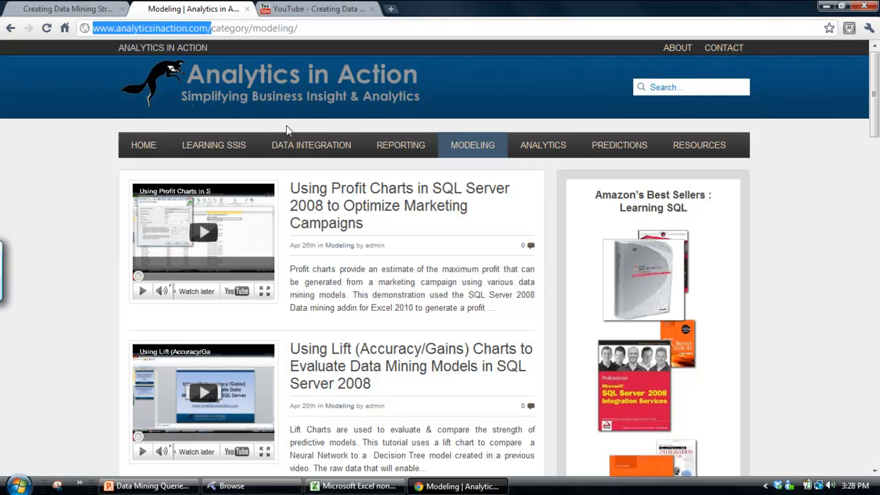
Go from the Modeling list to the Data Integration category and browse its SSIS tutorial posts.
scroll("down", 3)
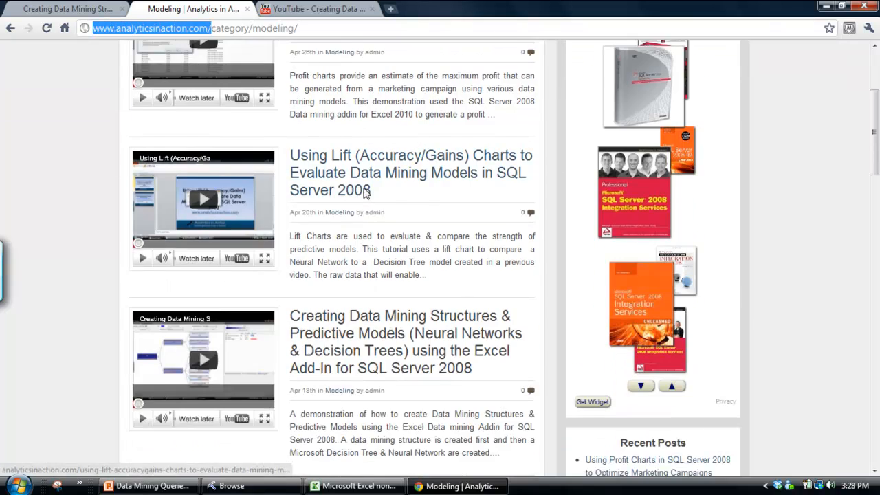
mouse_move(364, 189)
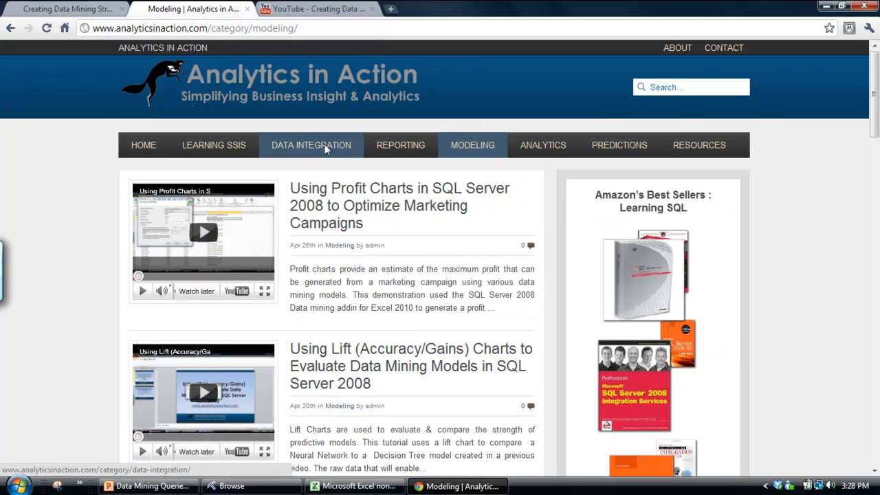
left_click(311, 146)
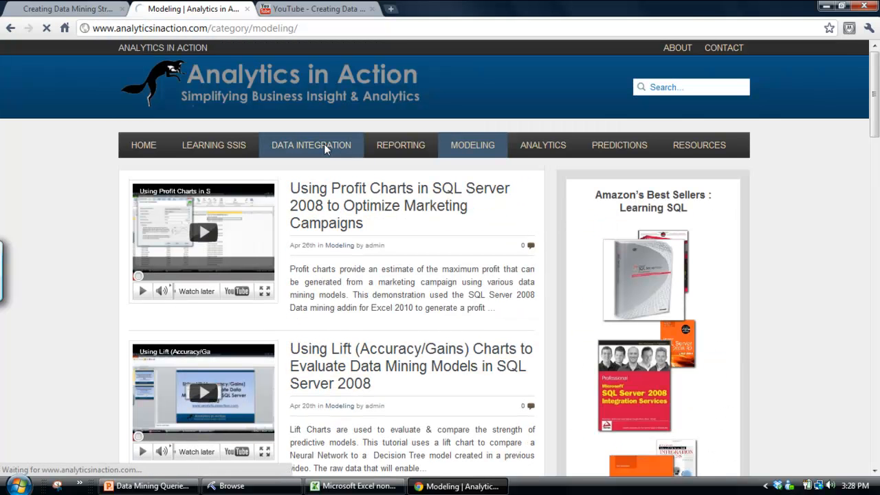
left_click(311, 145)
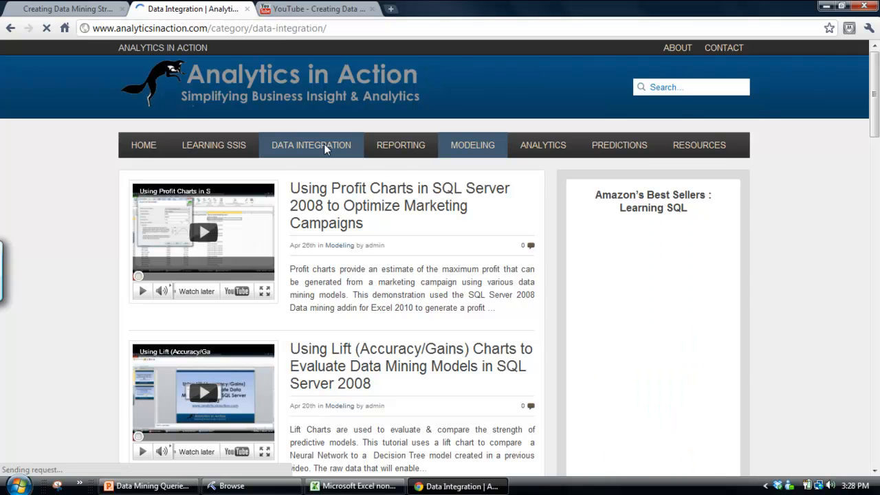
left_click(310, 146)
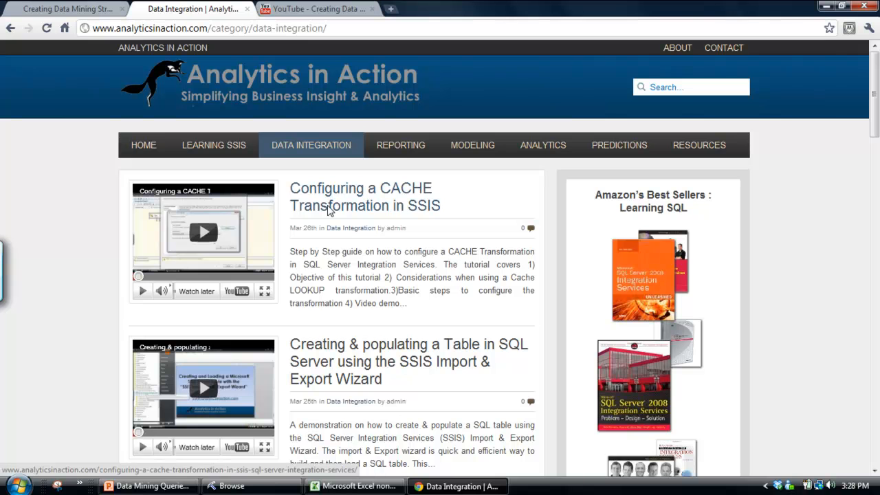
mouse_move(300, 217)
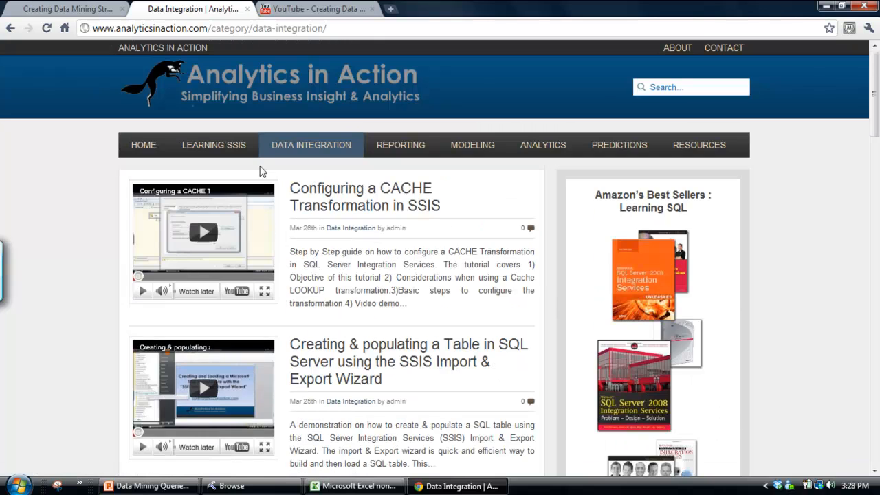
scroll("down", 3)
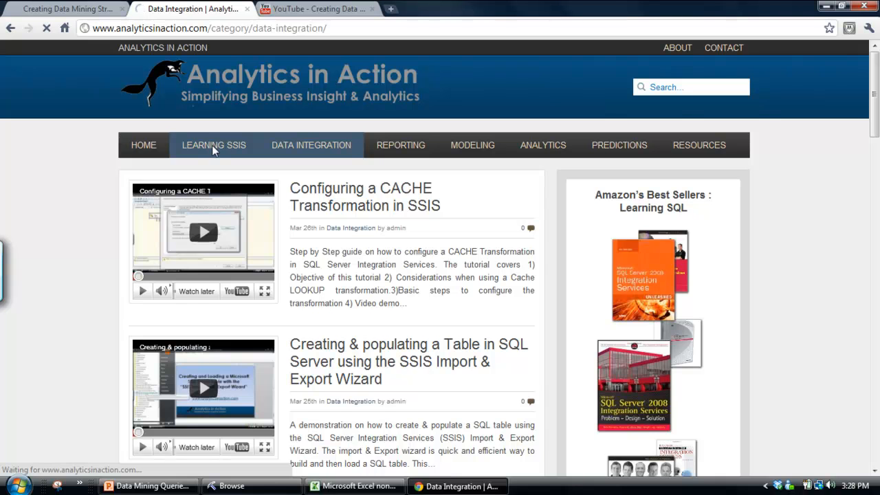
Bring up the Learning SSIS guide and read down to the Building blocks of a SSIS solution section.
left_click(213, 145)
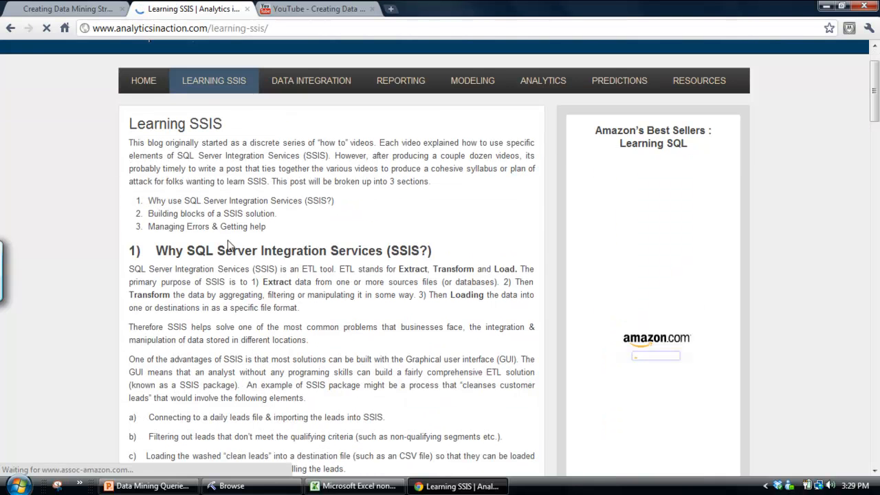
scroll("down", 3)
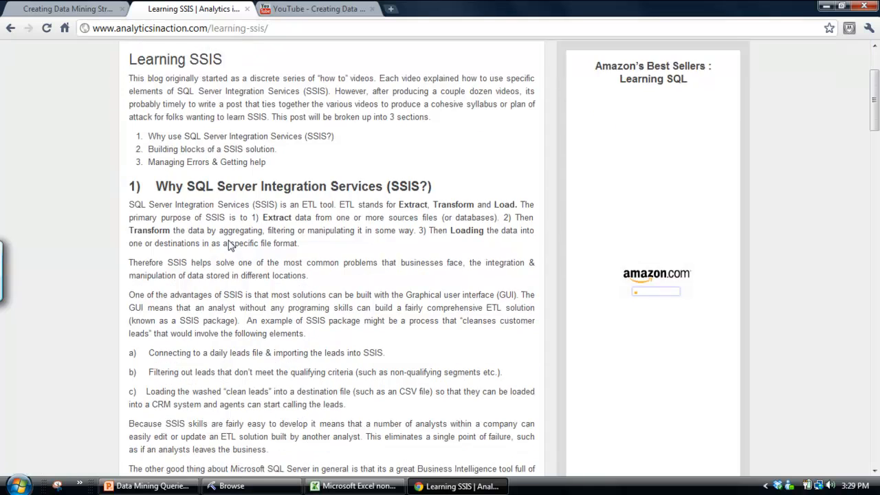
scroll("down", 3)
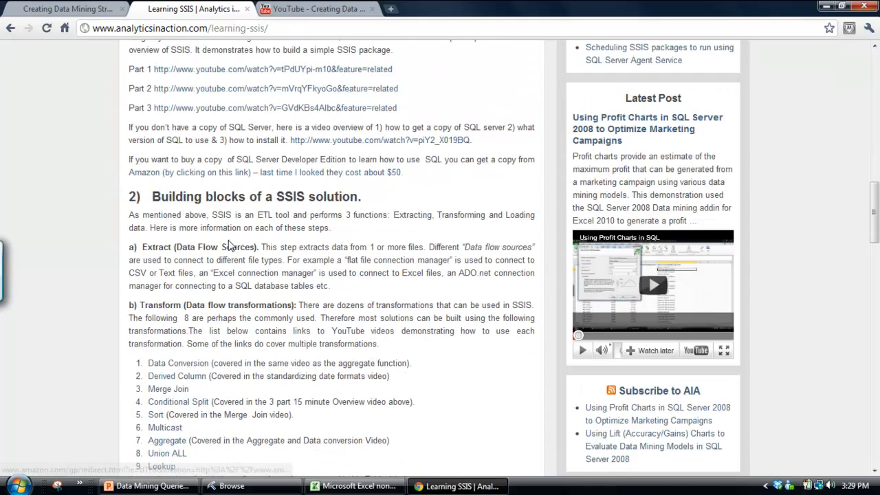
mouse_move(240, 377)
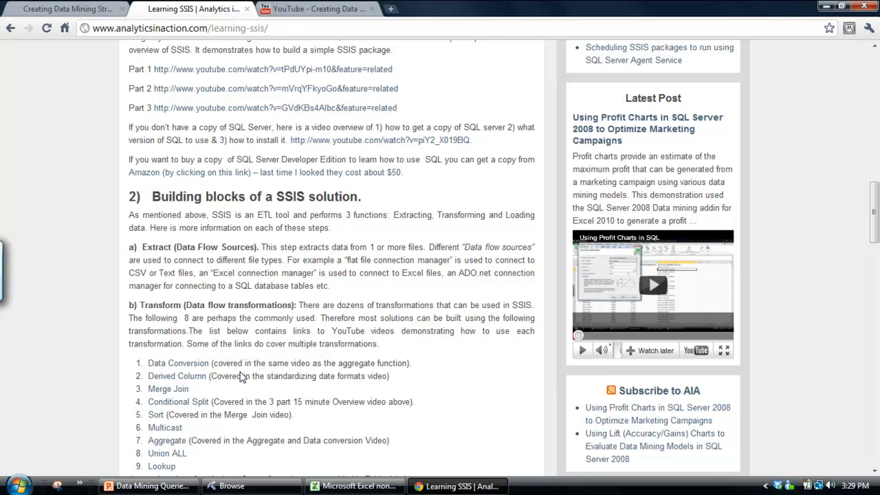
mouse_move(149, 486)
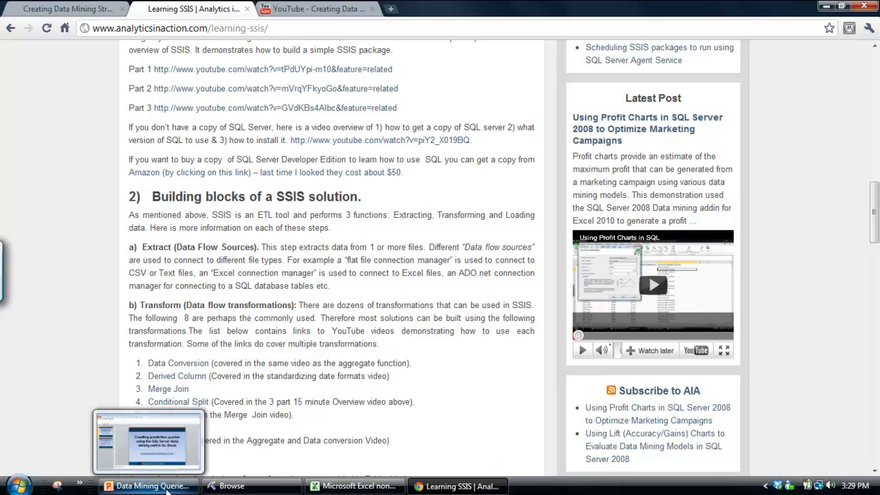